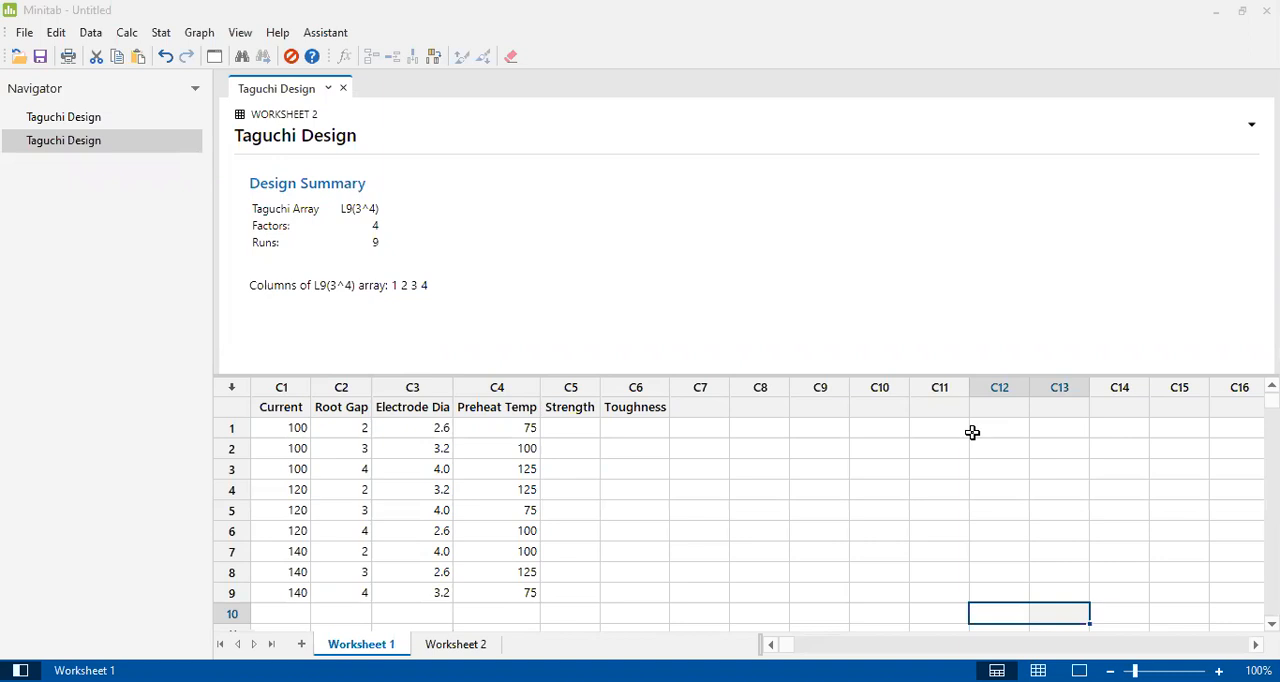
pyautogui.moveTo(728, 415)
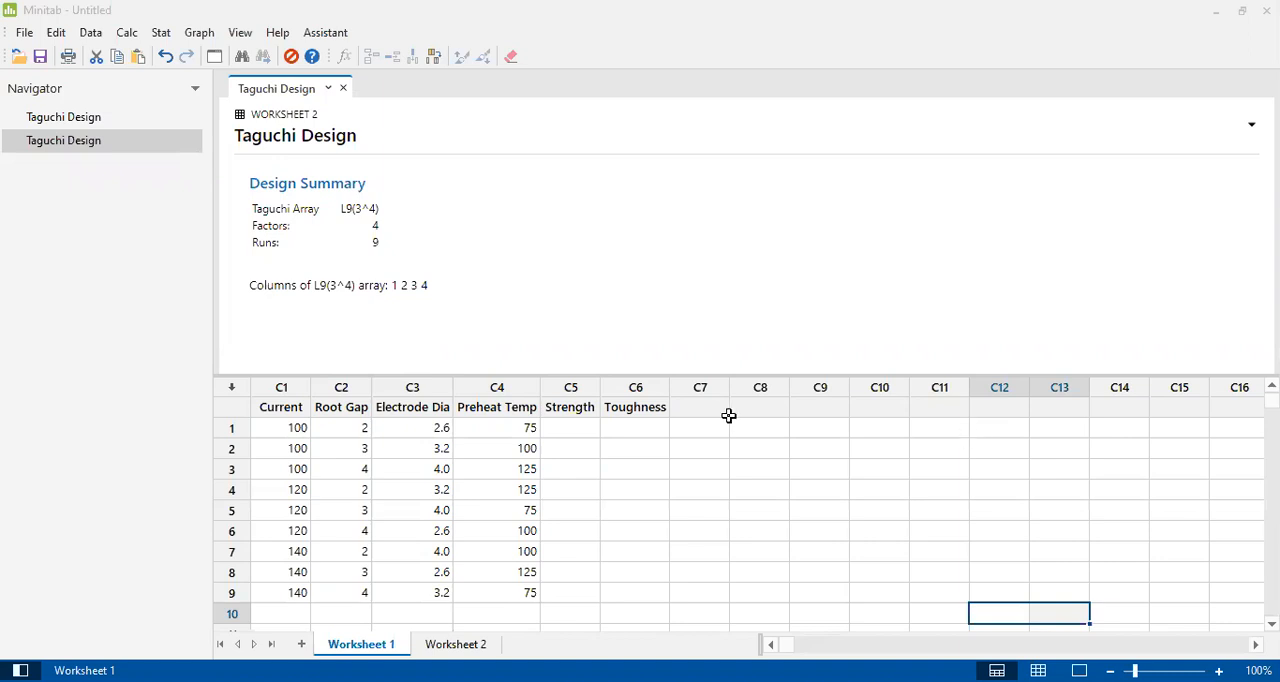
pyautogui.moveTo(303, 367)
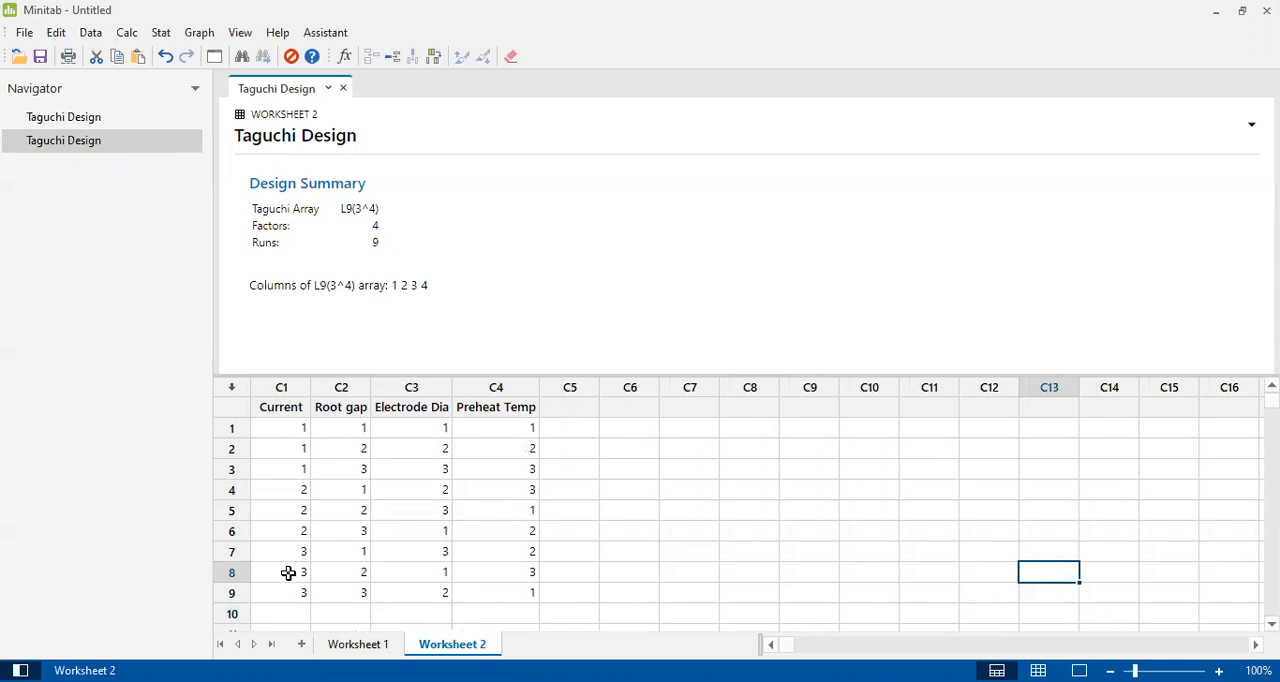
# Return to the worksheet and enter the Strength measurements in C5.
pyautogui.click(362, 644)
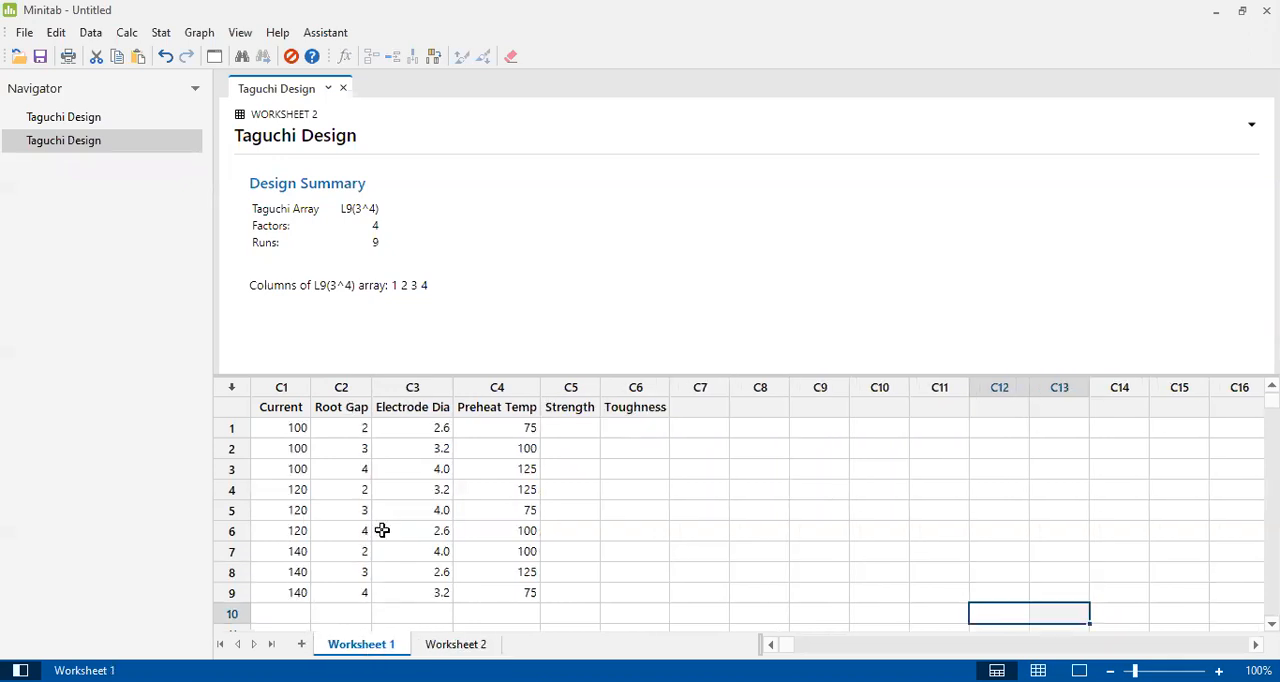
pyautogui.moveTo(475, 505)
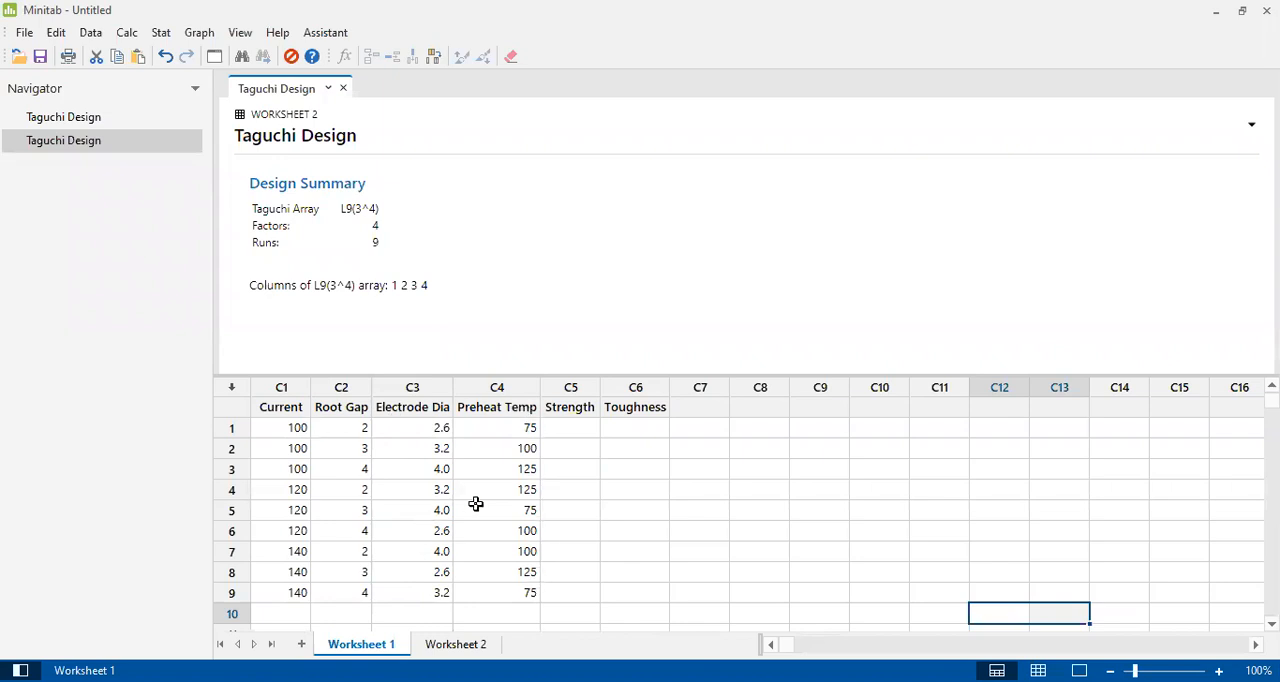
pyautogui.moveTo(300, 435)
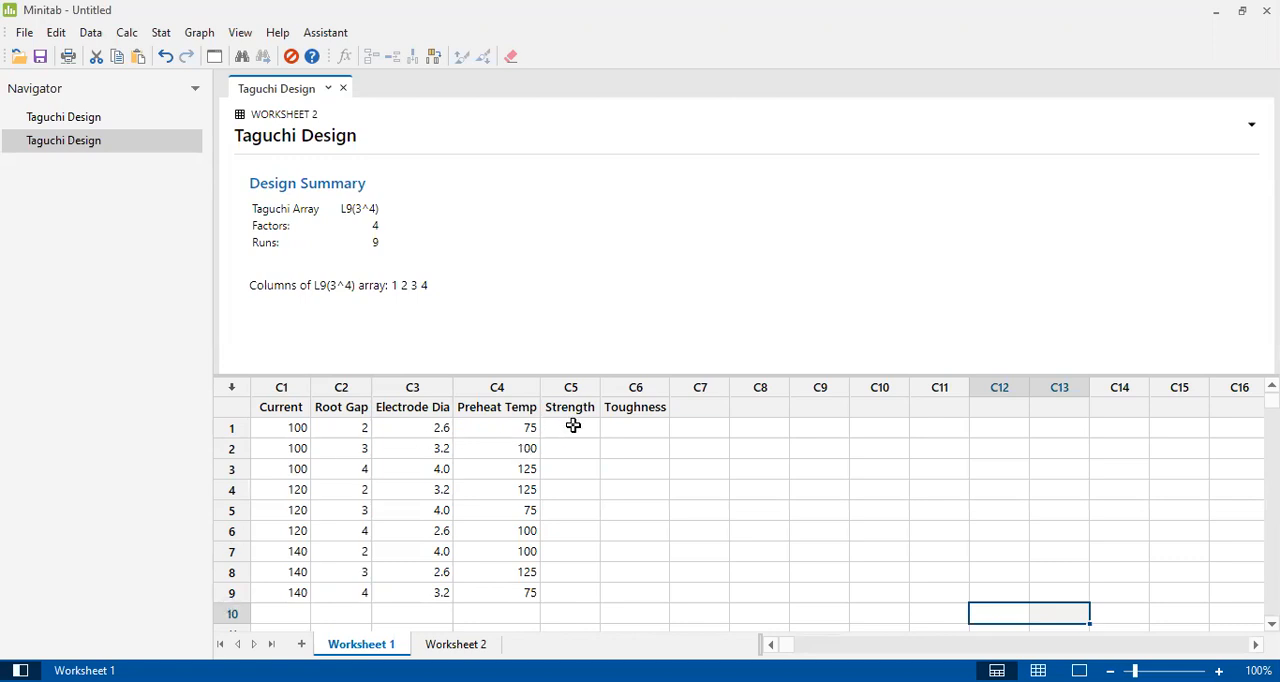
pyautogui.moveTo(538, 419)
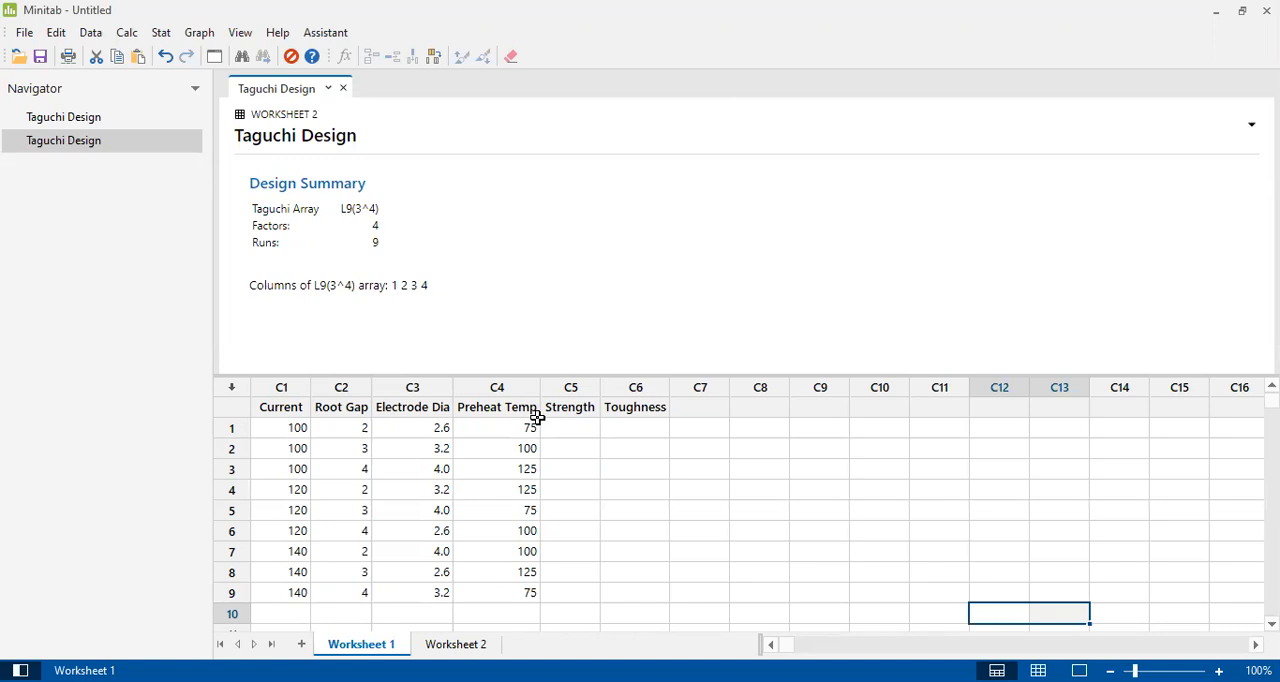
pyautogui.click(569, 407)
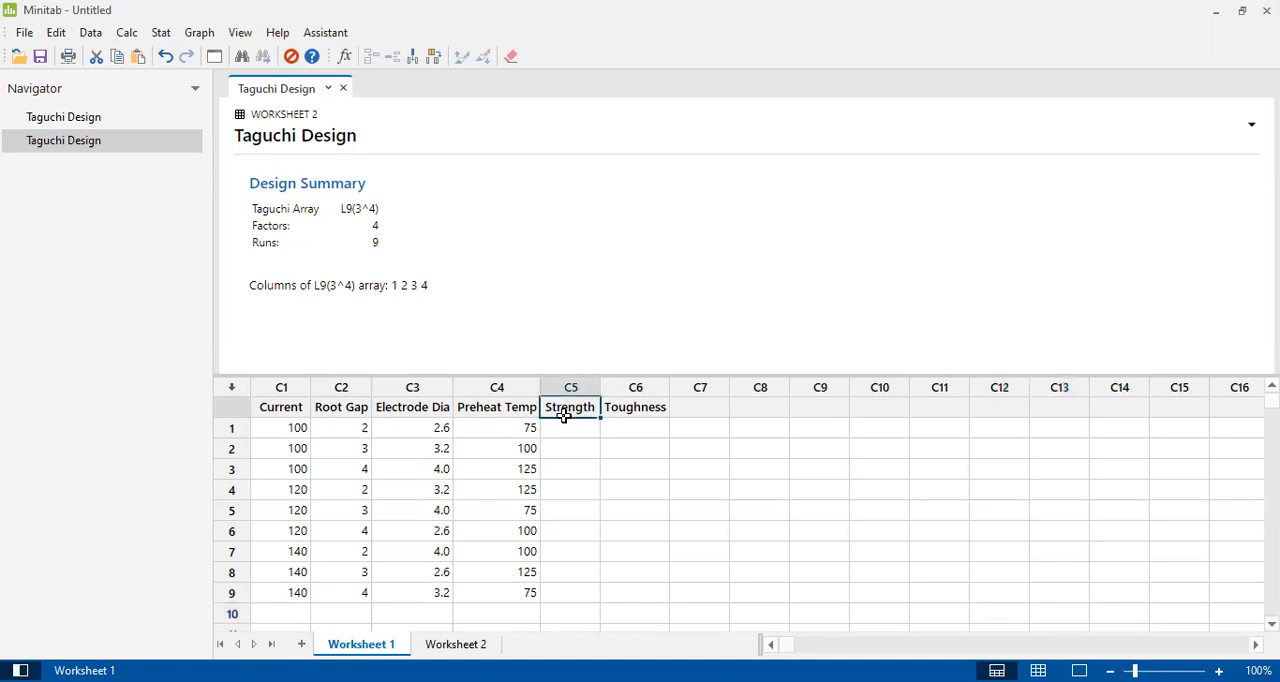
pyautogui.click(635, 407)
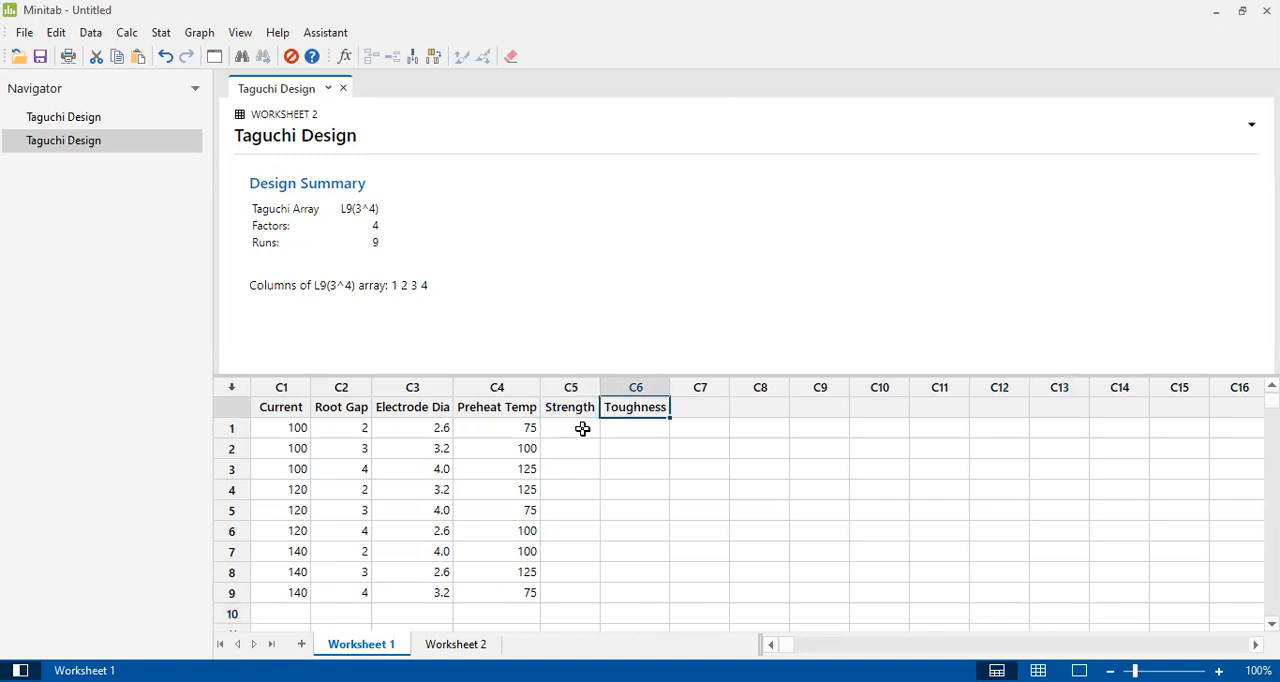
pyautogui.click(571, 428)
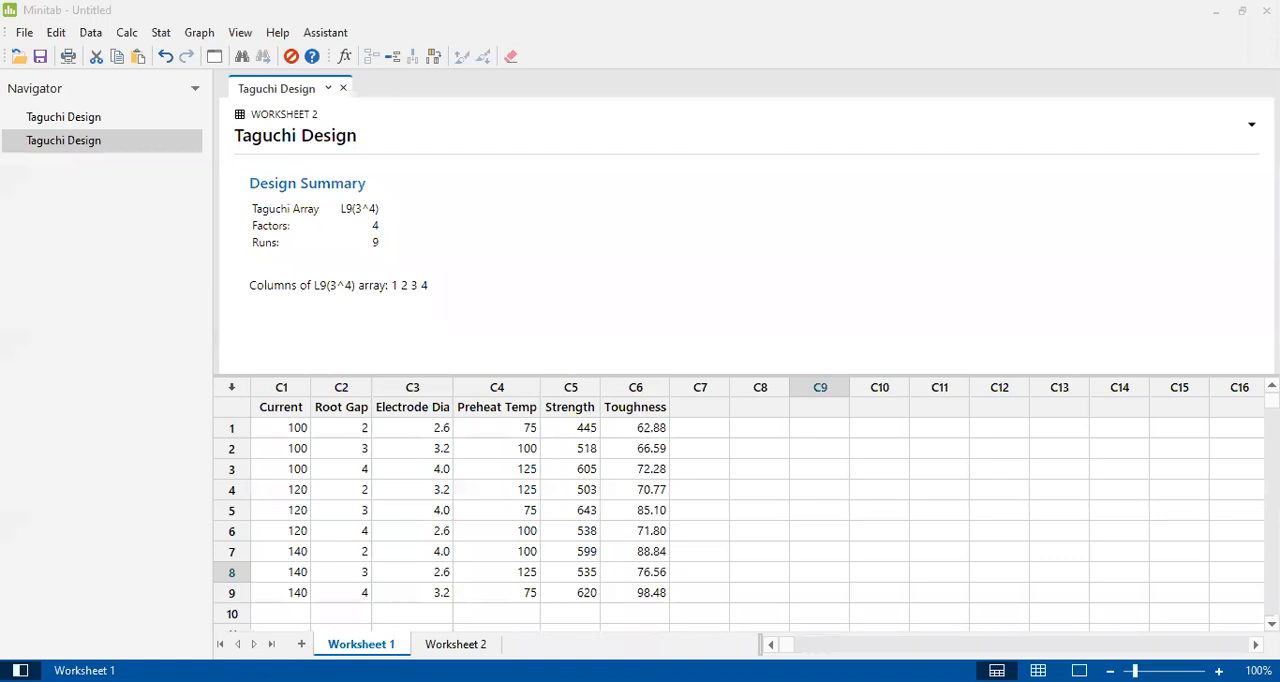
pyautogui.moveTo(988, 414)
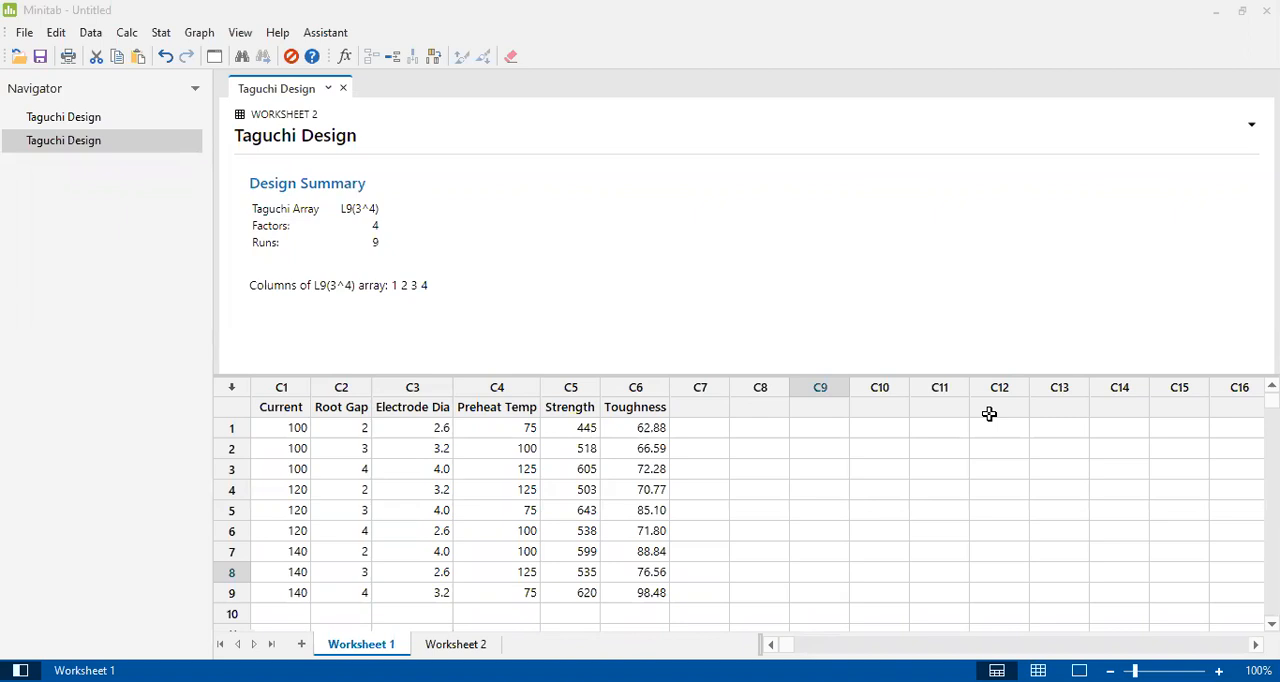
pyautogui.moveTo(570, 413)
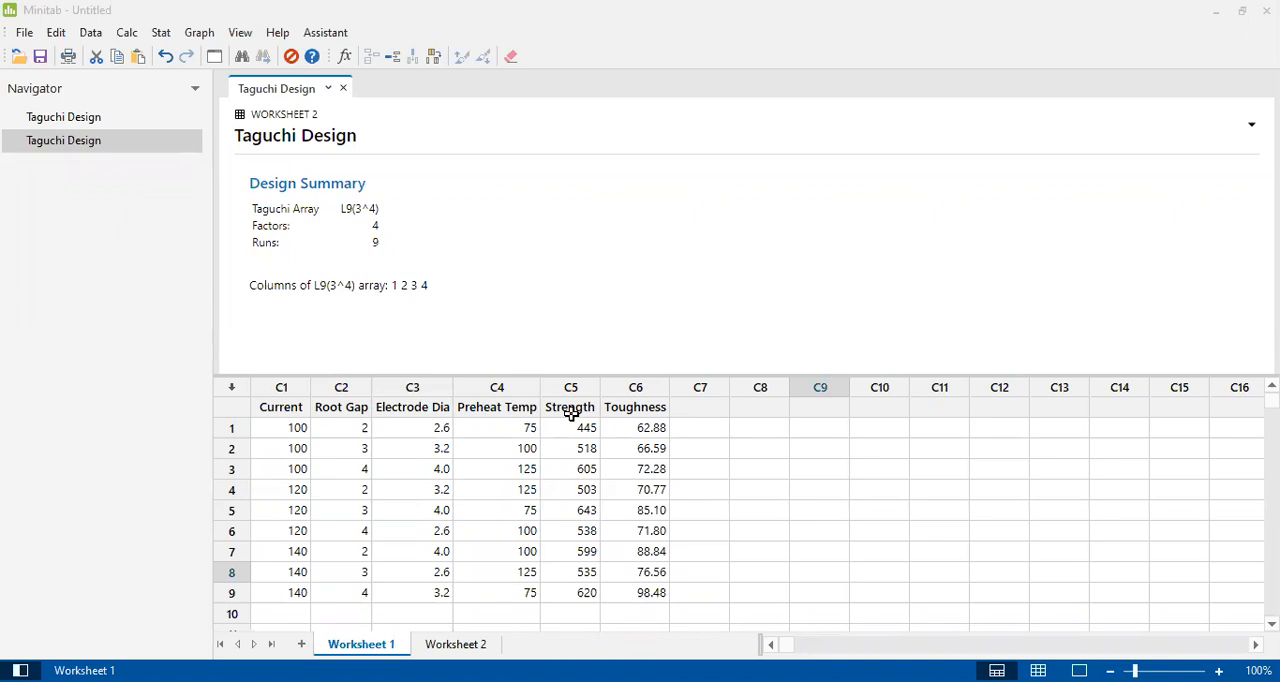
pyautogui.moveTo(675, 411)
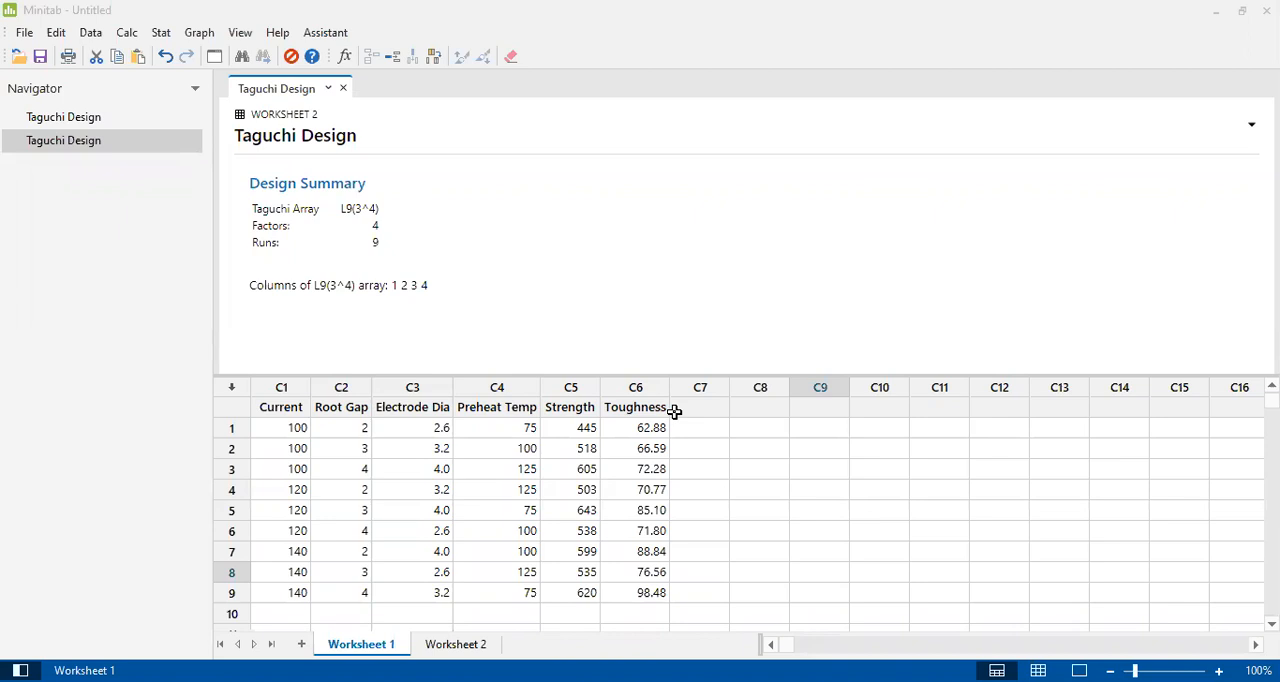
pyautogui.moveTo(570, 407)
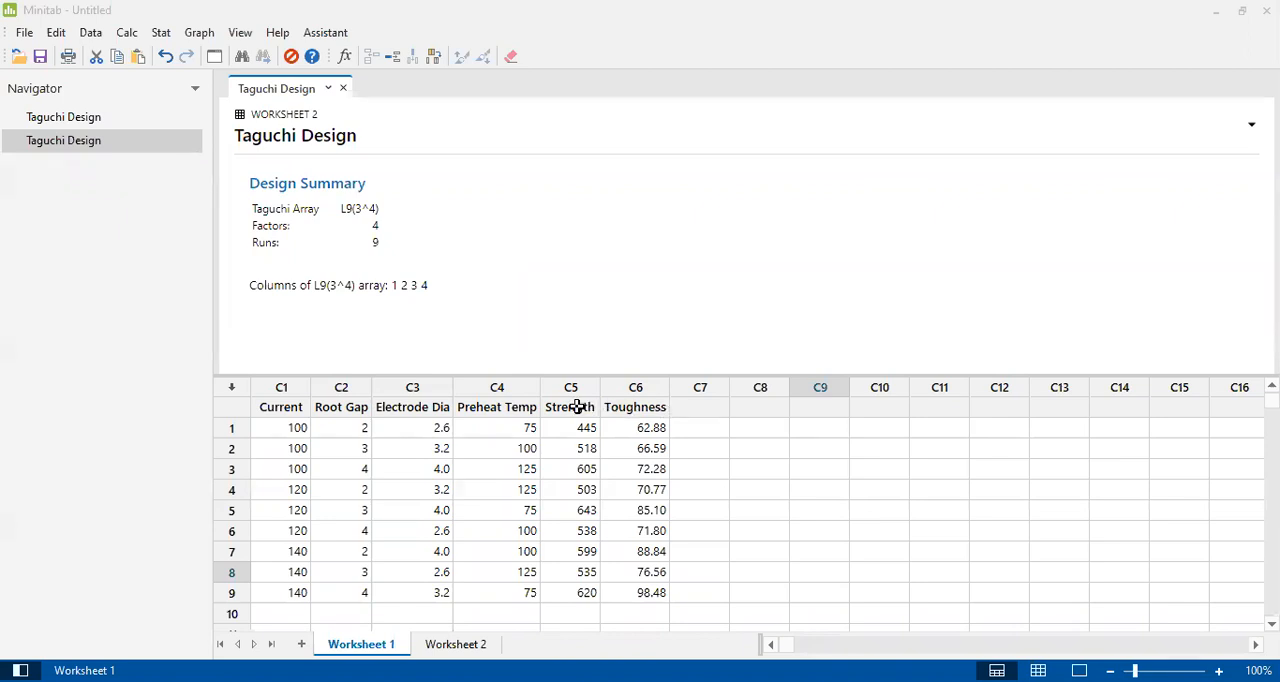
# Review the filled Strength and Toughness columns for all nine runs.
pyautogui.click(569, 407)
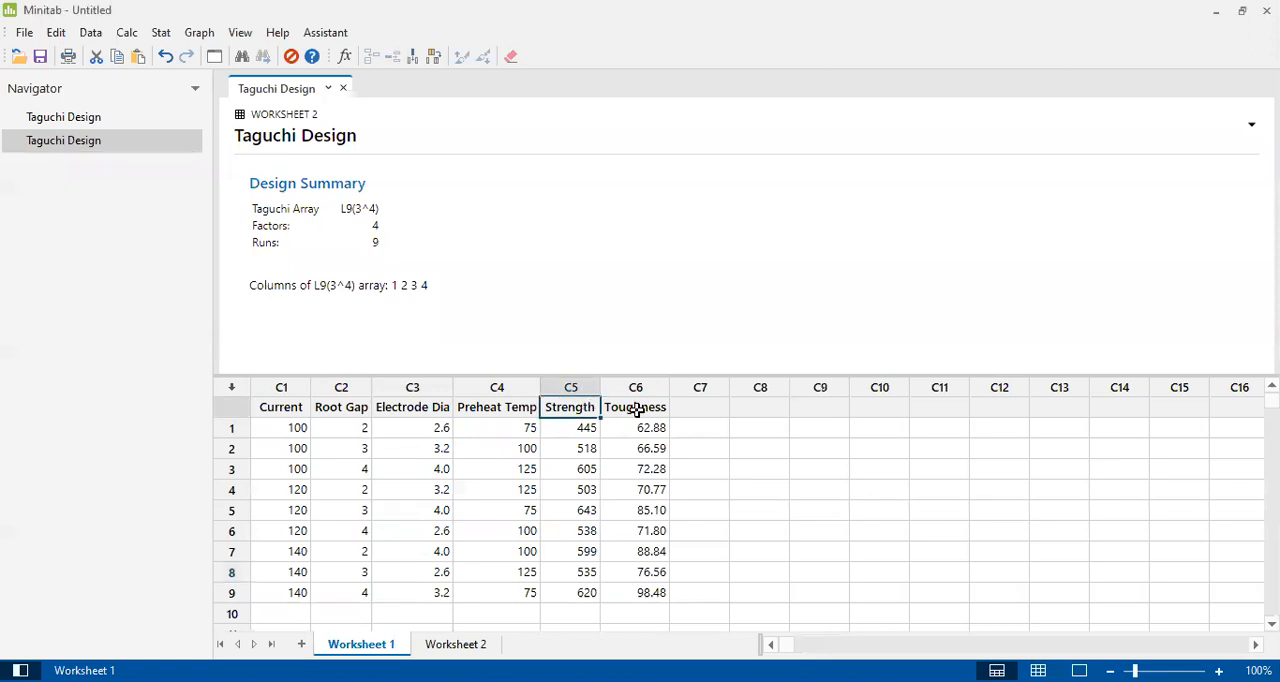
pyautogui.click(635, 407)
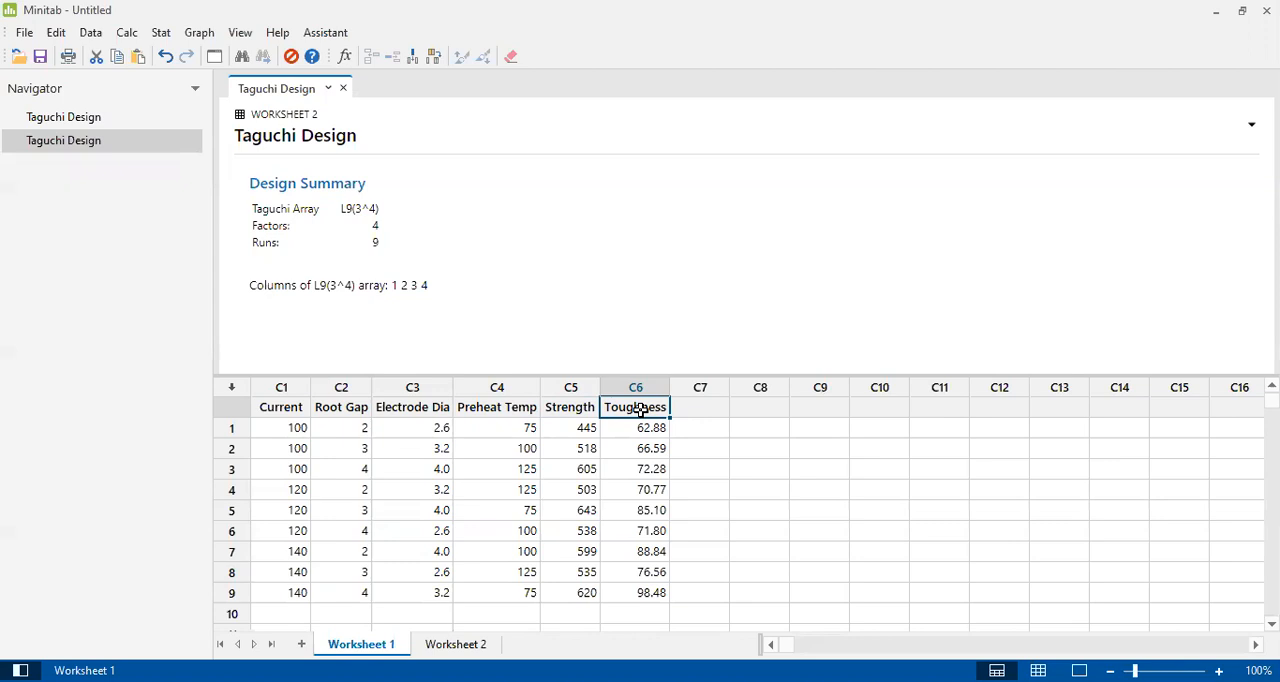
pyautogui.moveTo(579, 405)
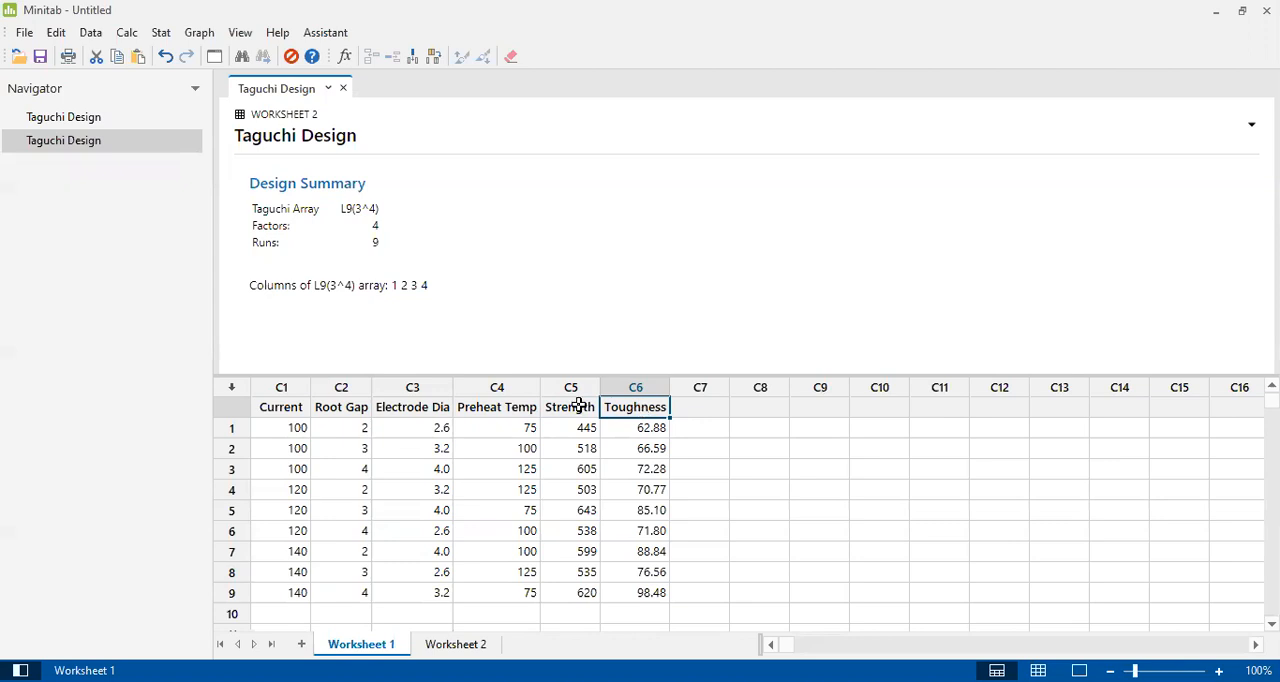
pyautogui.click(569, 407)
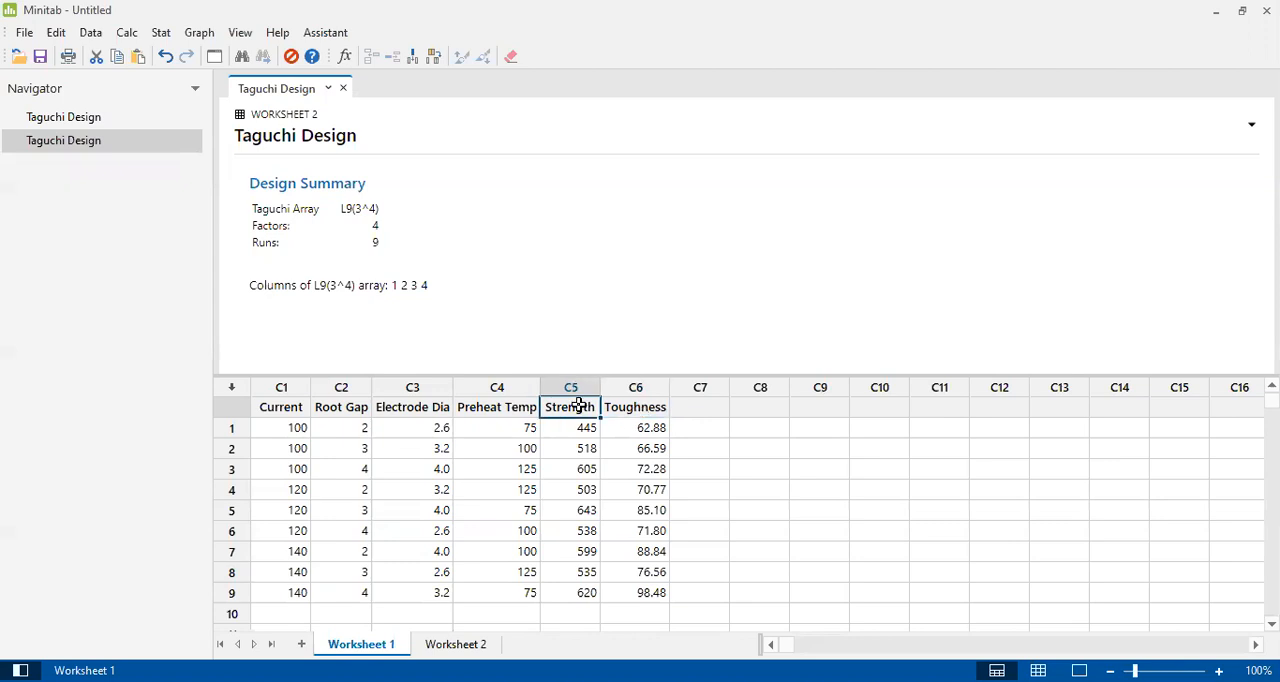
pyautogui.click(635, 407)
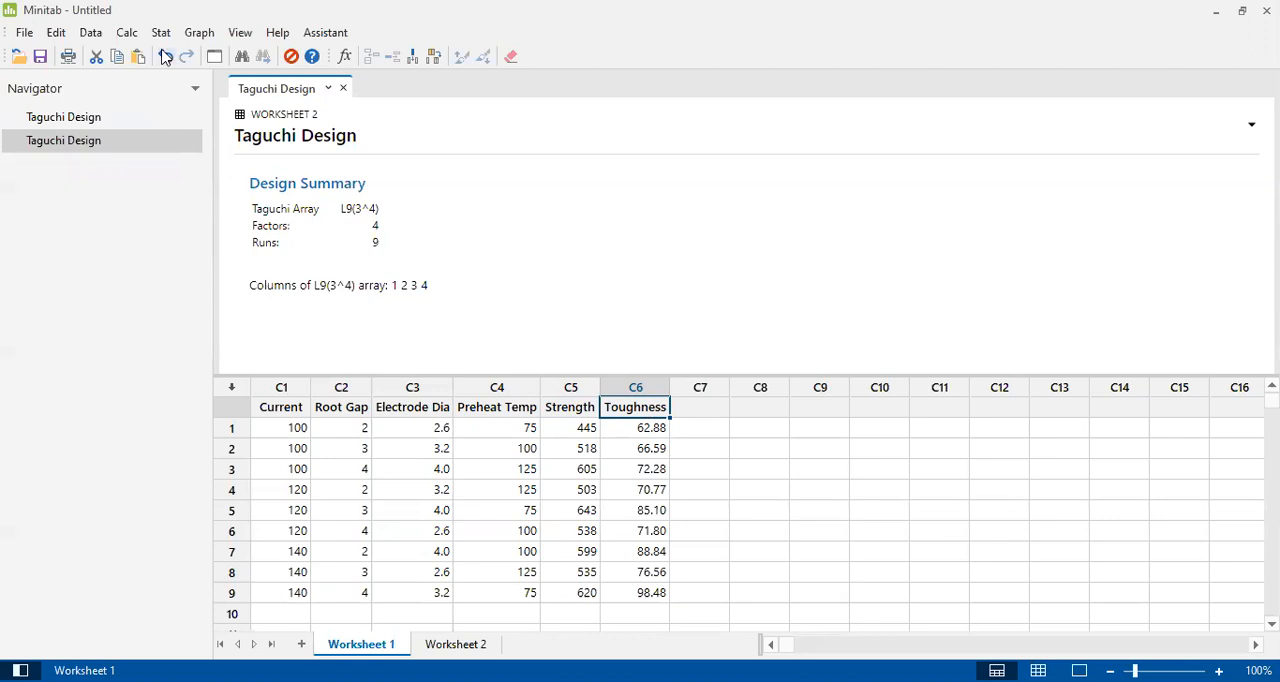
# Open Analyze Taguchi Design from the Stat > DOE > Taguchi menu.
pyautogui.click(160, 32)
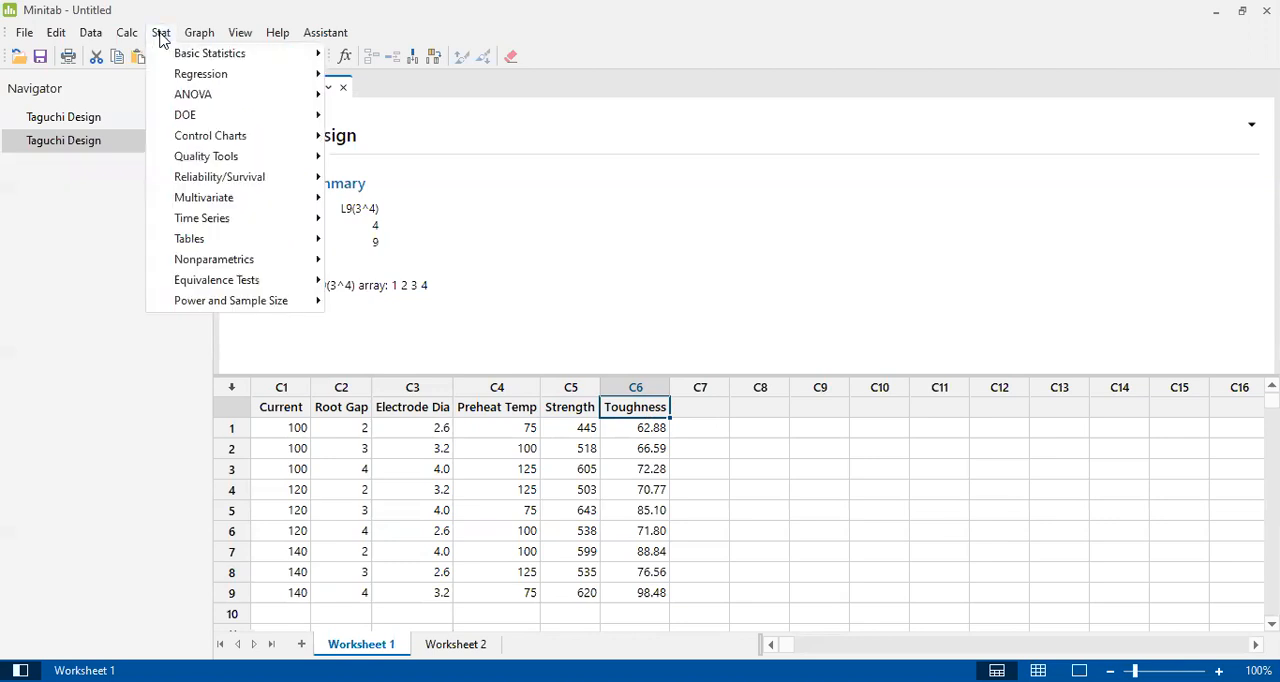
pyautogui.moveTo(185, 114)
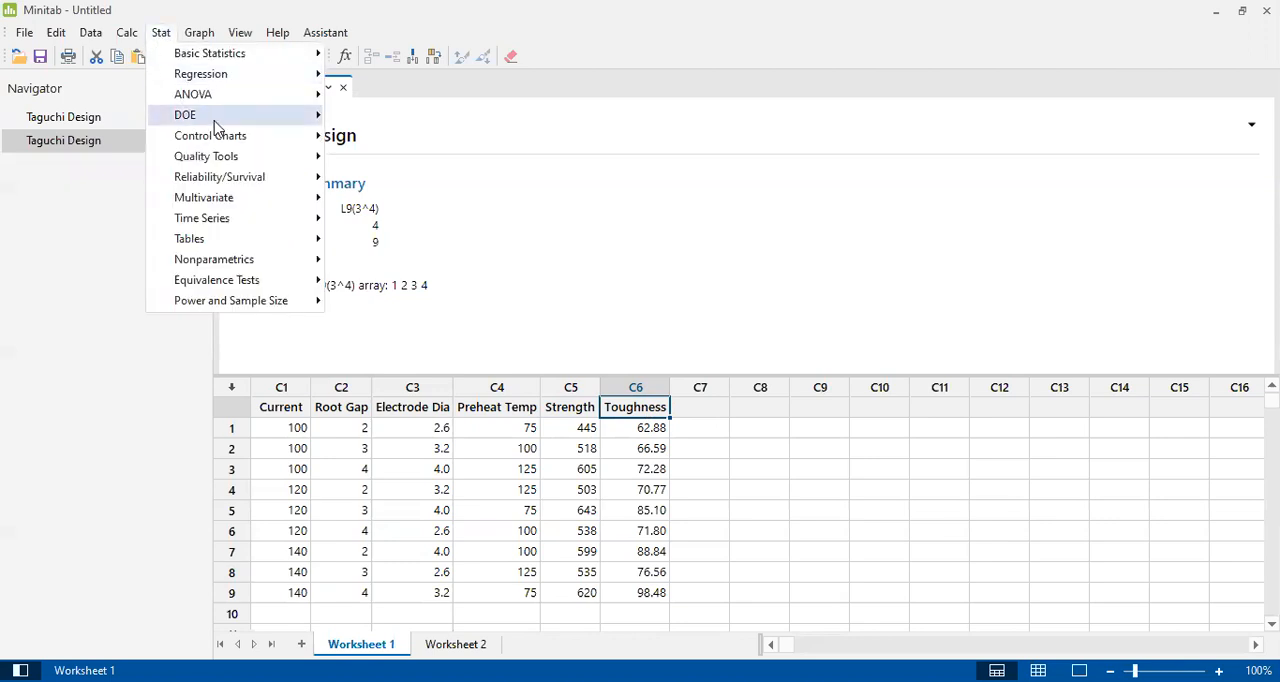
pyautogui.click(185, 114)
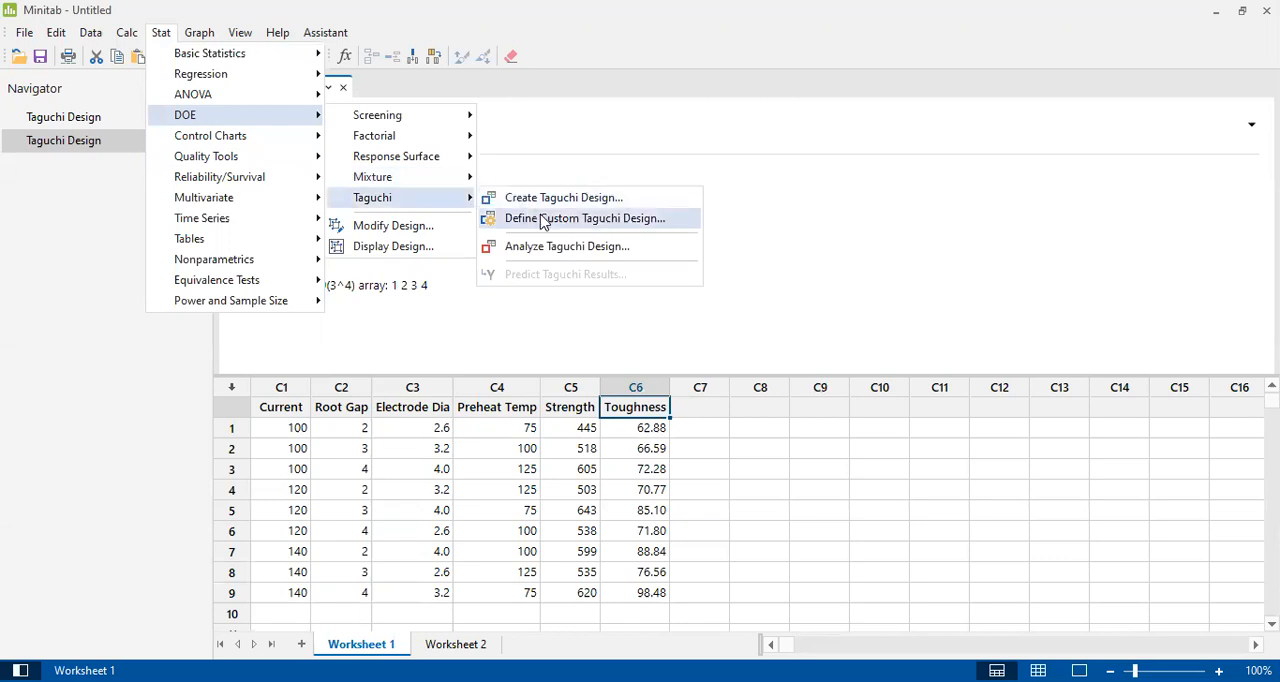
pyautogui.moveTo(566, 246)
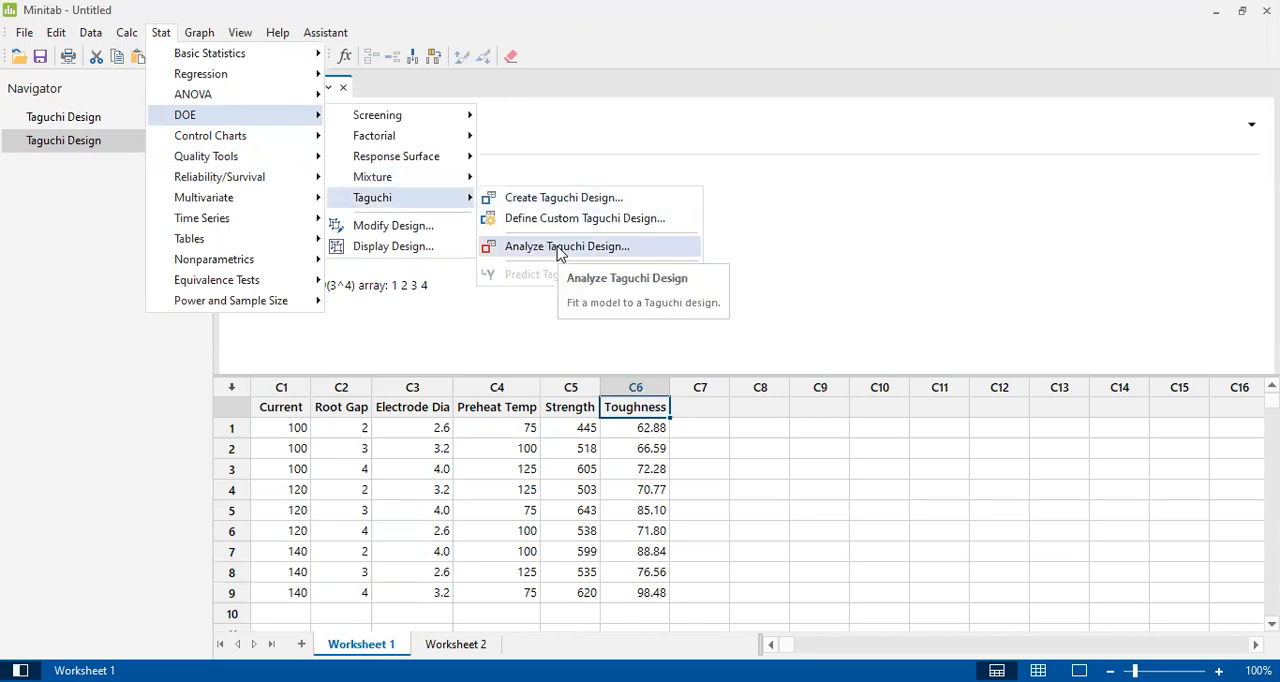
pyautogui.click(567, 246)
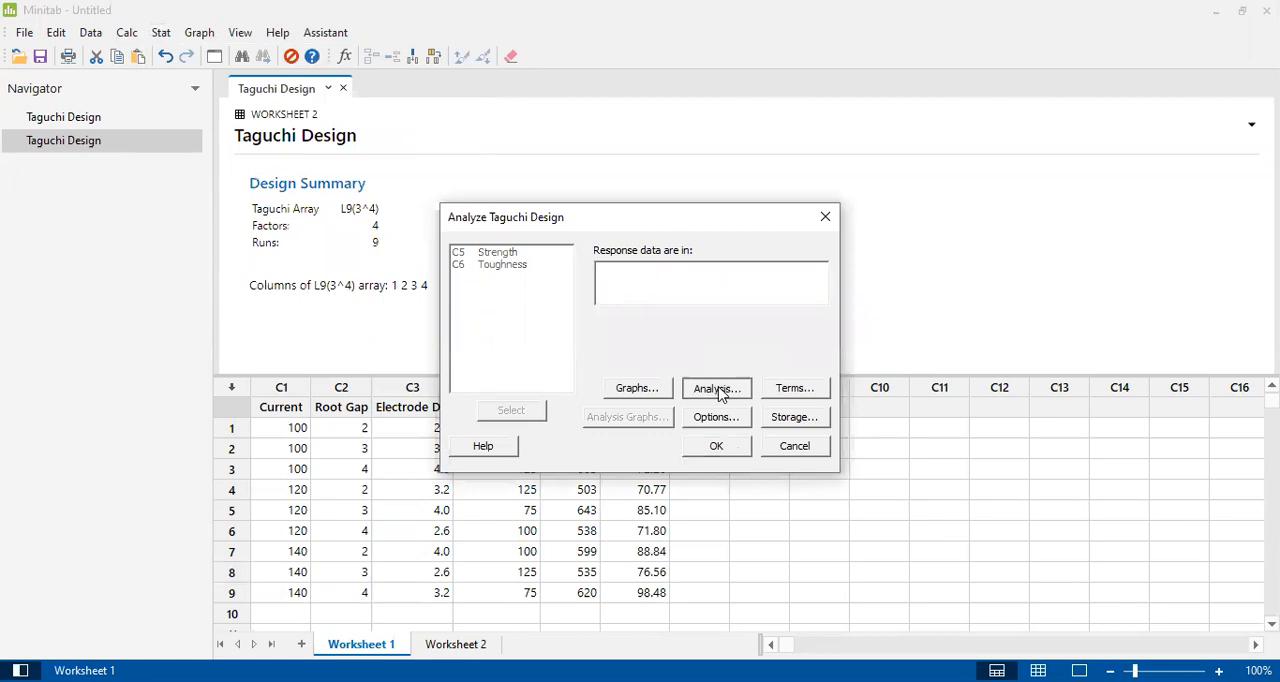
# Limit response tables to signal-to-noise ratios and view the four model terms.
pyautogui.click(716, 387)
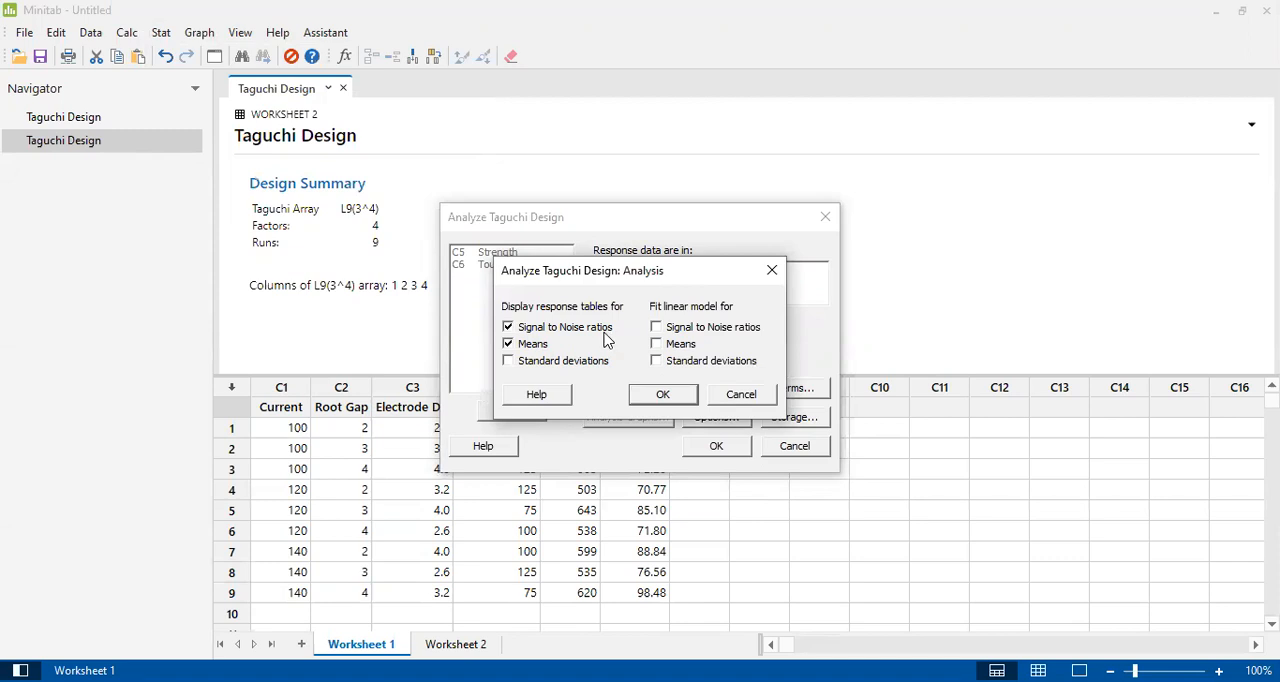
pyautogui.click(508, 343)
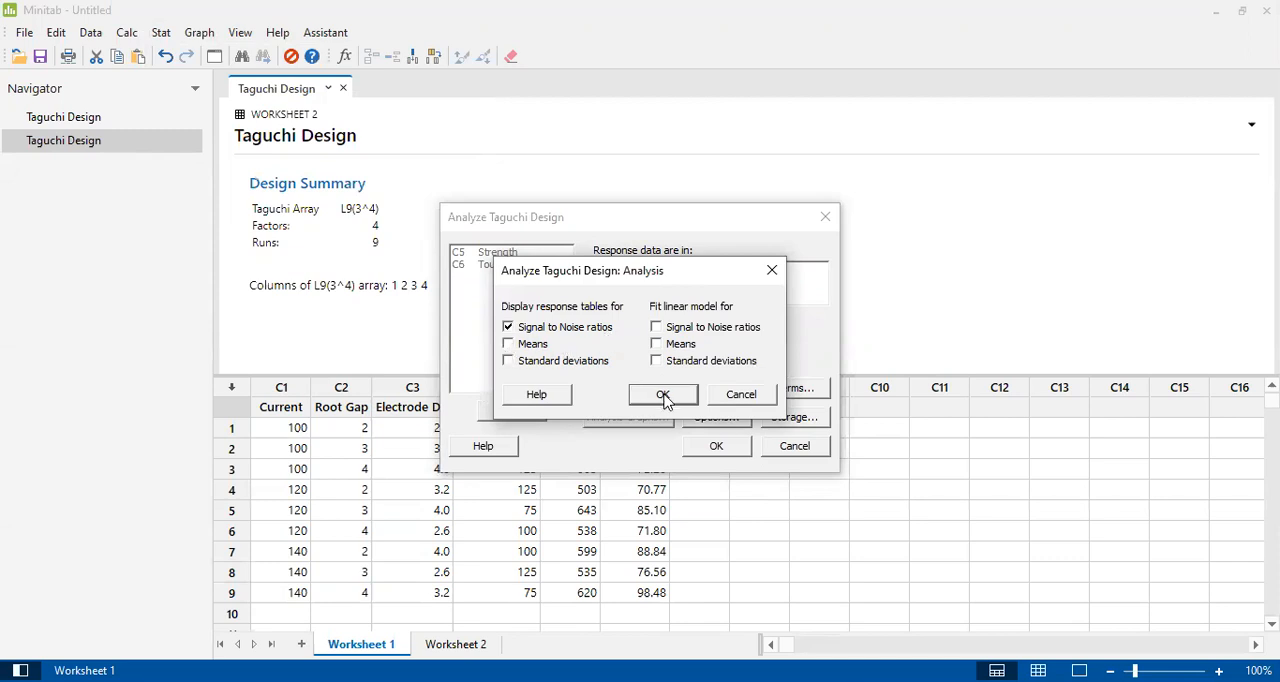
pyautogui.click(663, 394)
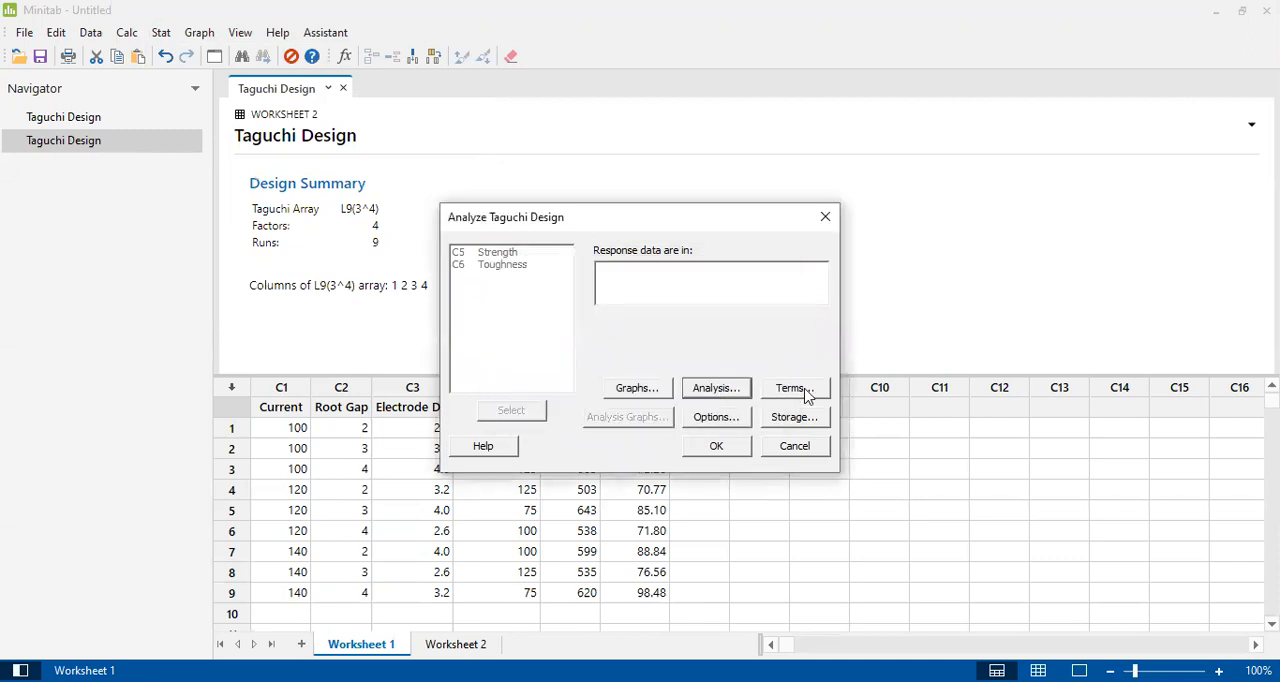
pyautogui.click(794, 388)
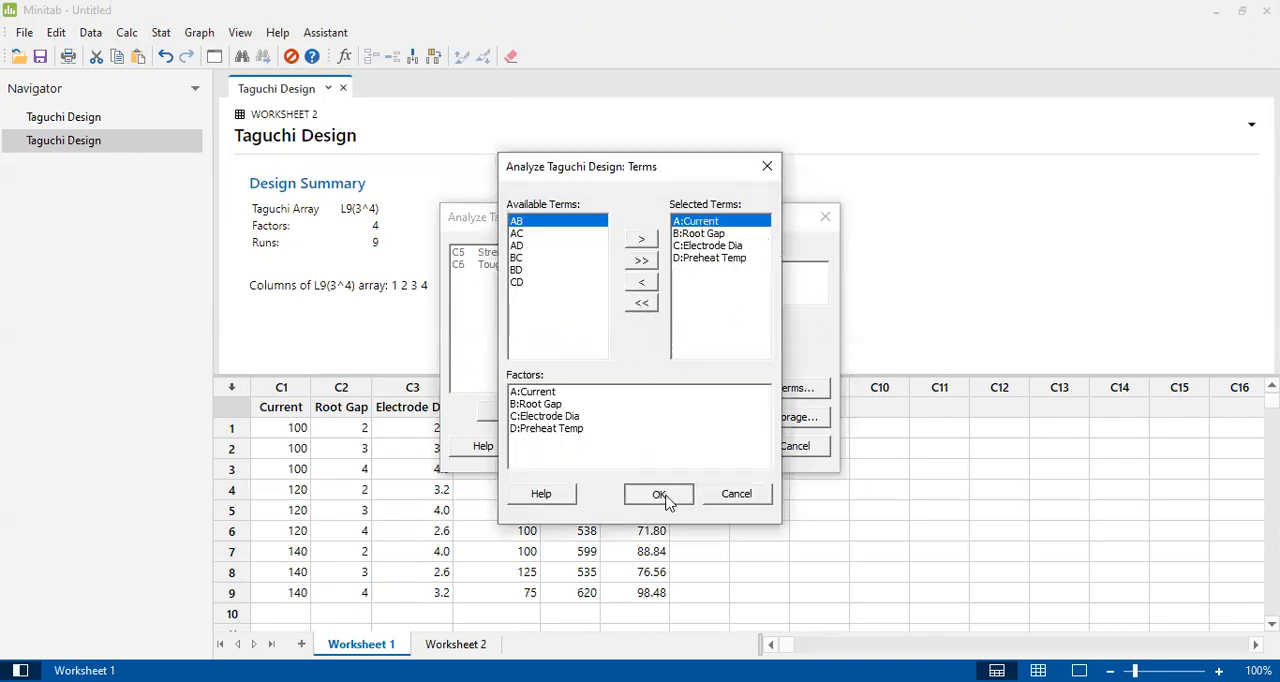
# Accept the four main-effect terms and set the S/N ratio to Larger is better.
pyautogui.click(659, 494)
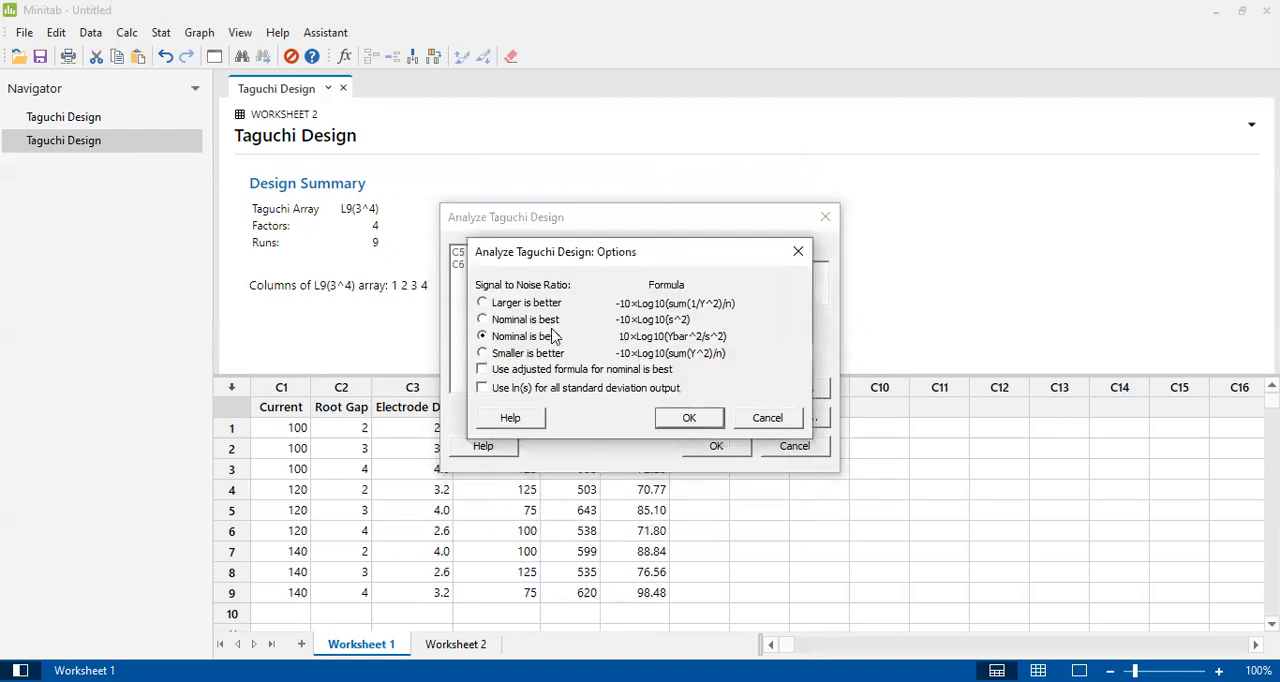
pyautogui.moveTo(550, 285)
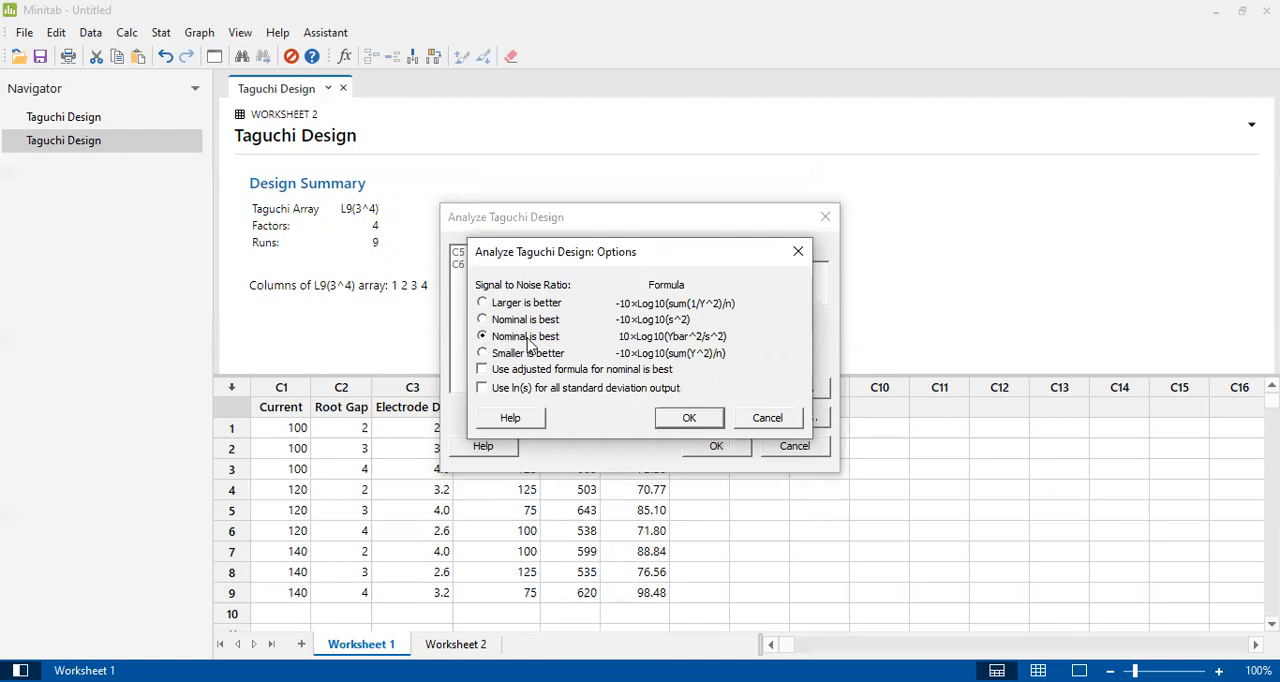
pyautogui.moveTo(570, 335)
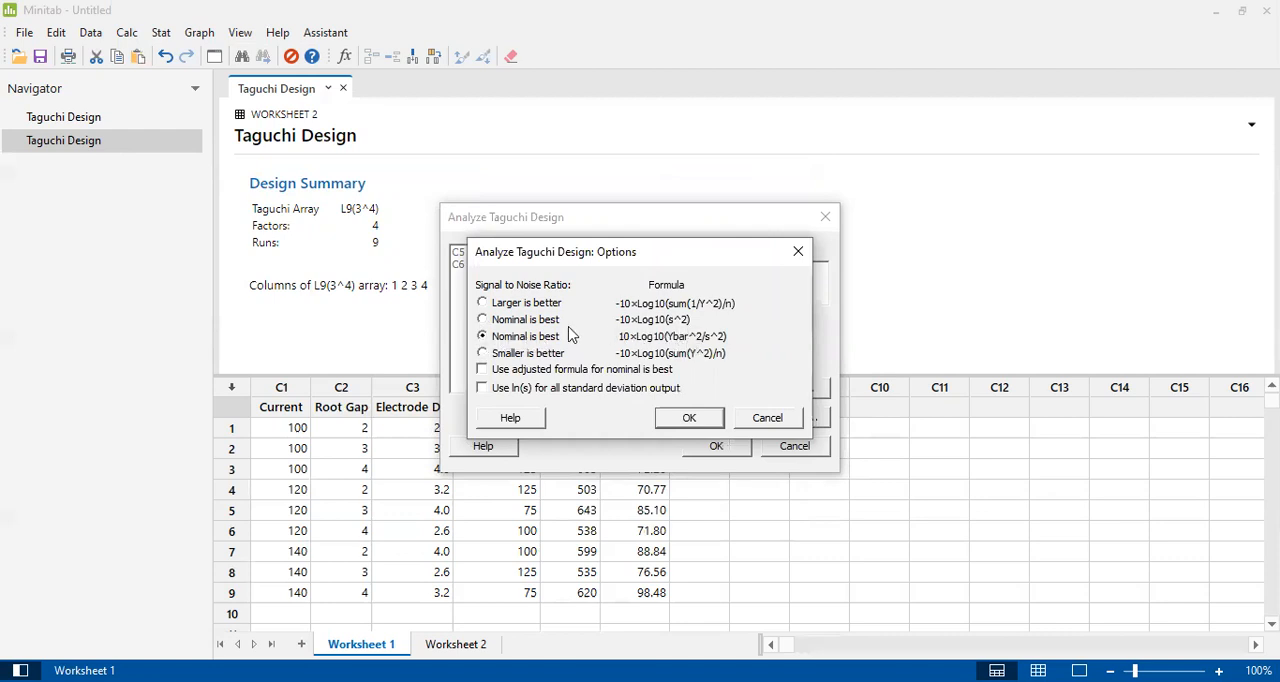
pyautogui.moveTo(537, 302)
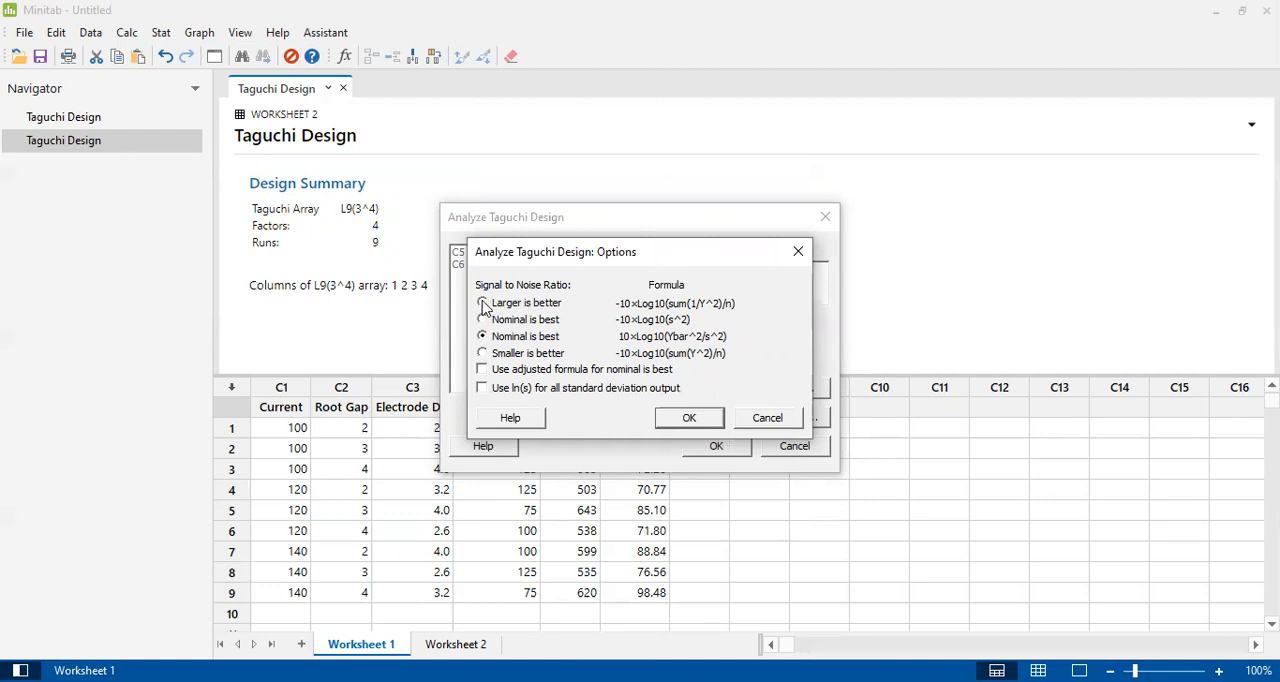
pyautogui.click(483, 303)
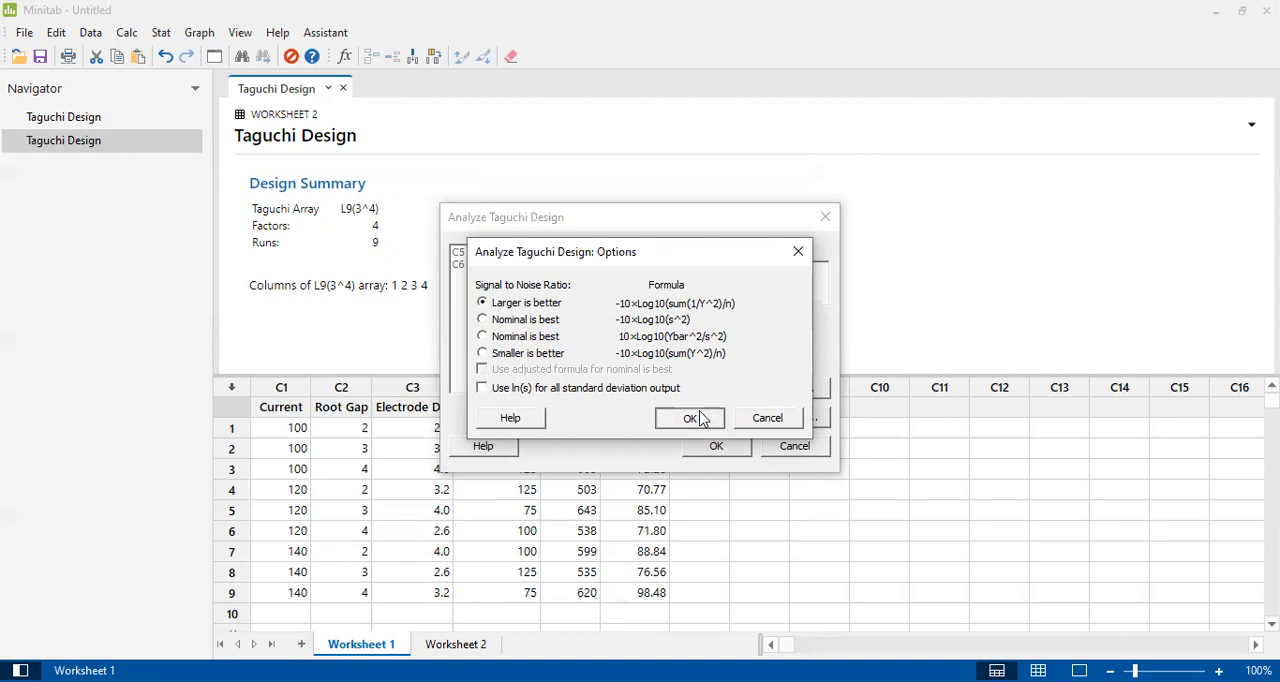
pyautogui.click(689, 418)
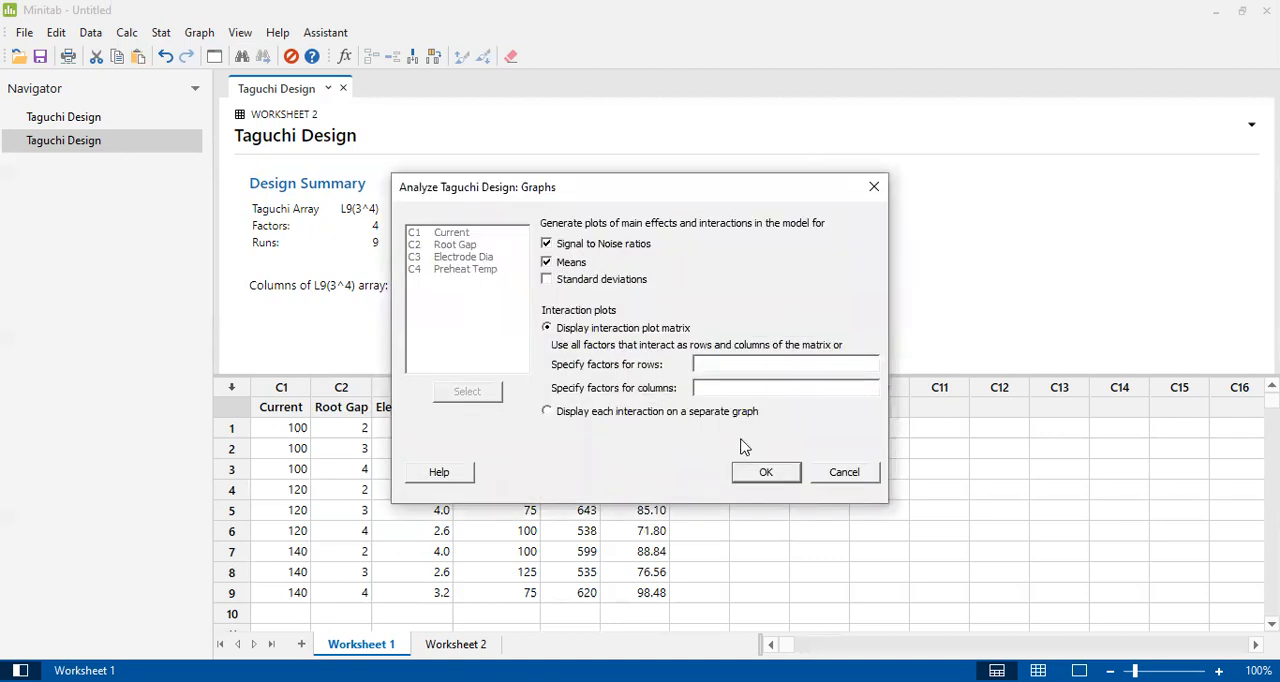
# Keep the S/N ratio and Means plots, and store signal-to-noise ratios.
pyautogui.click(766, 472)
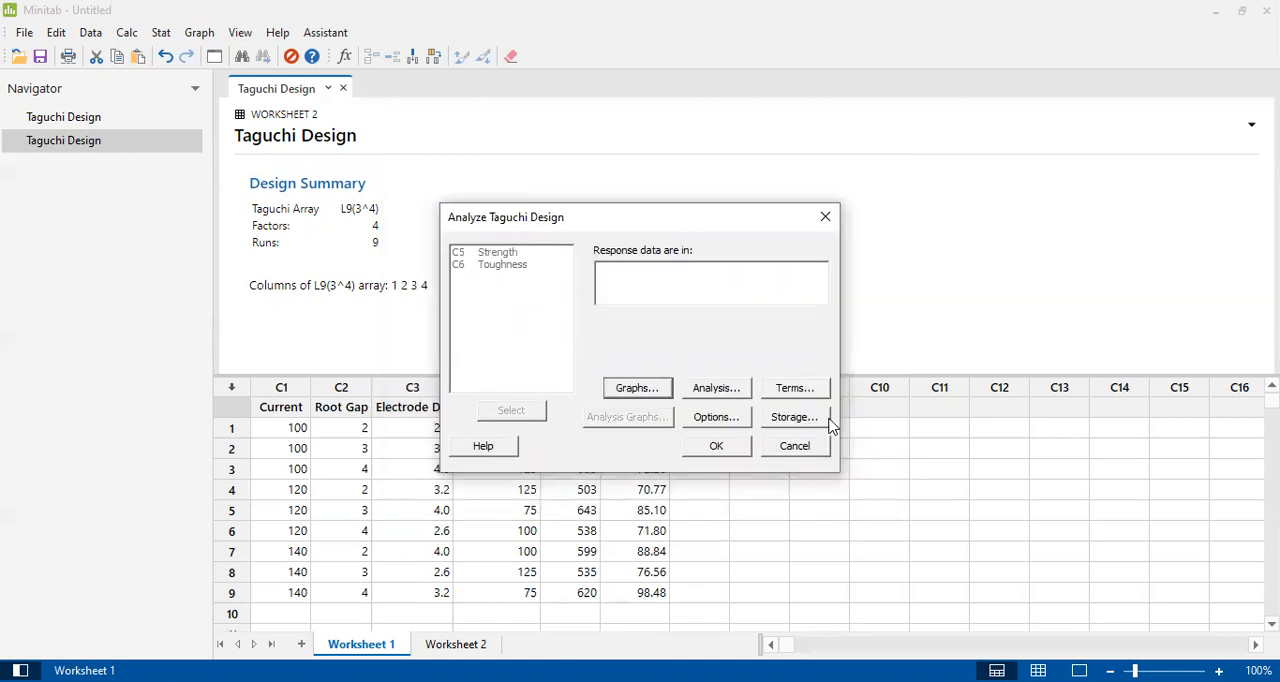
pyautogui.moveTo(813, 425)
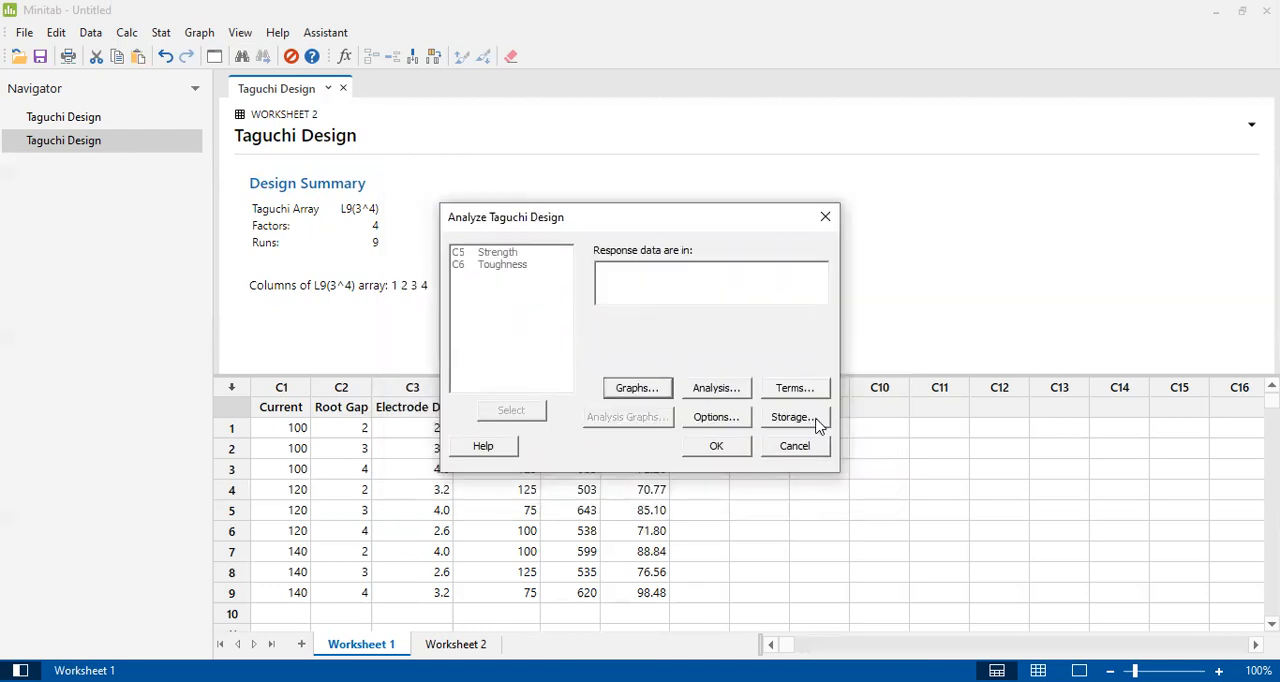
pyautogui.click(793, 416)
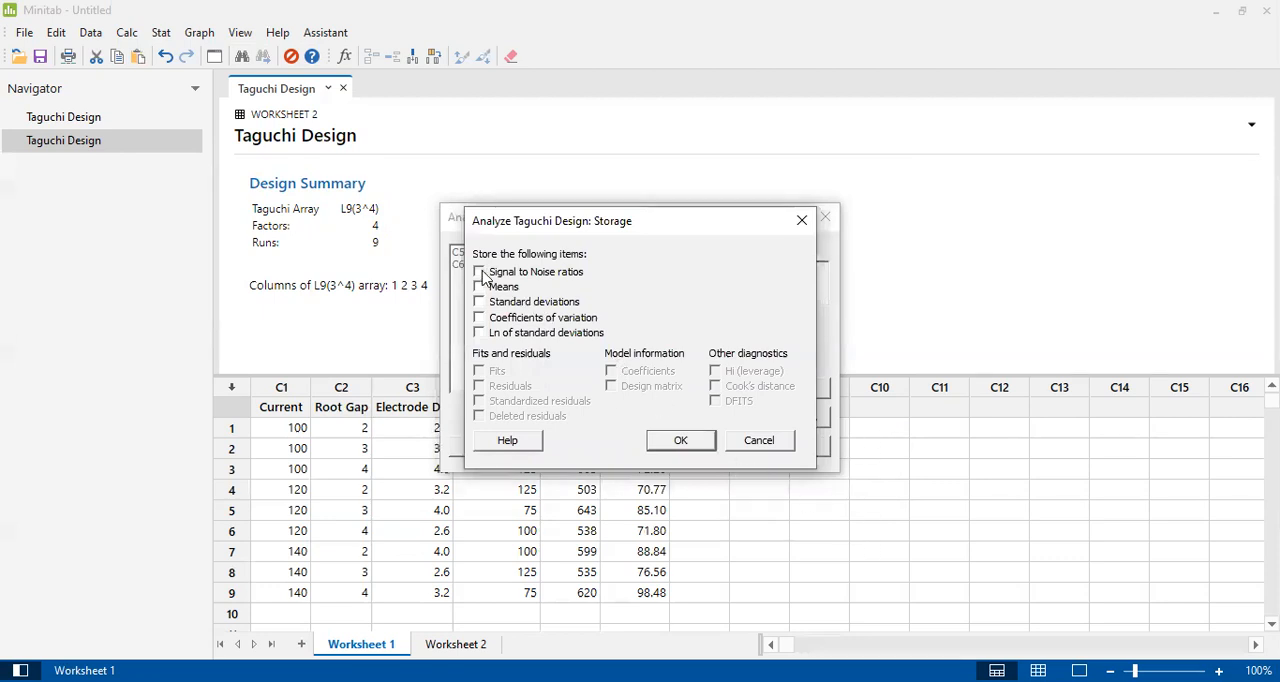
pyautogui.click(480, 272)
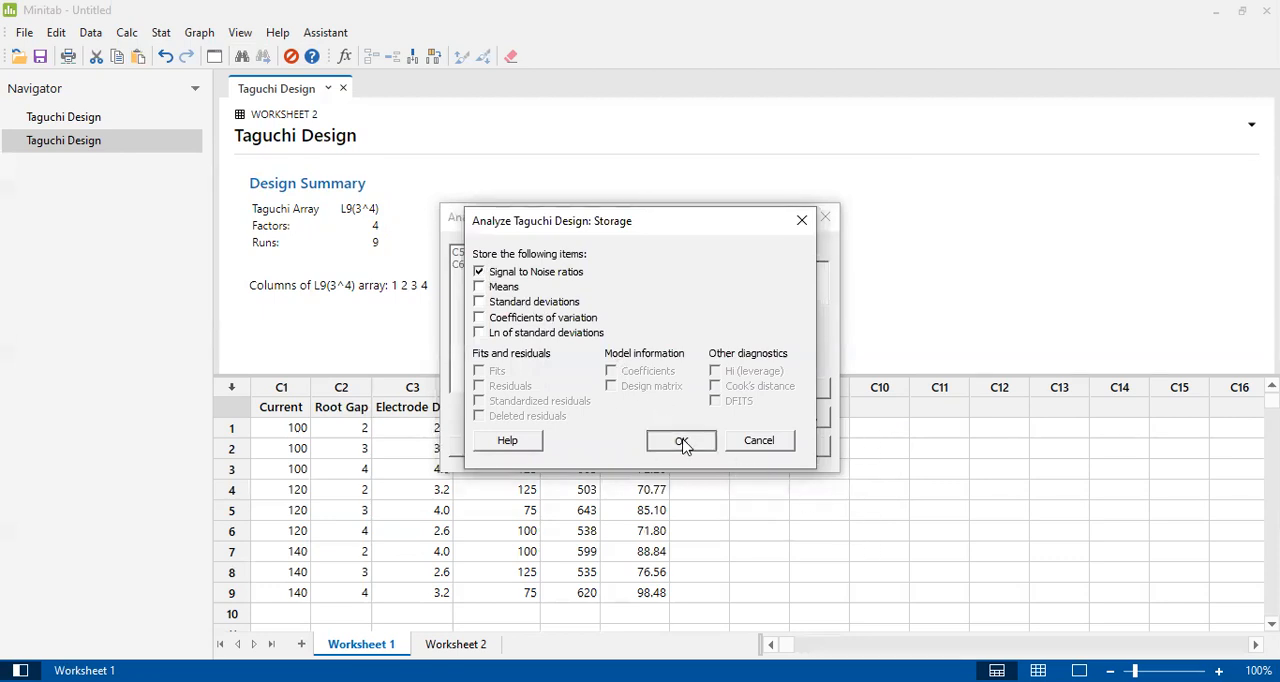
pyautogui.click(681, 441)
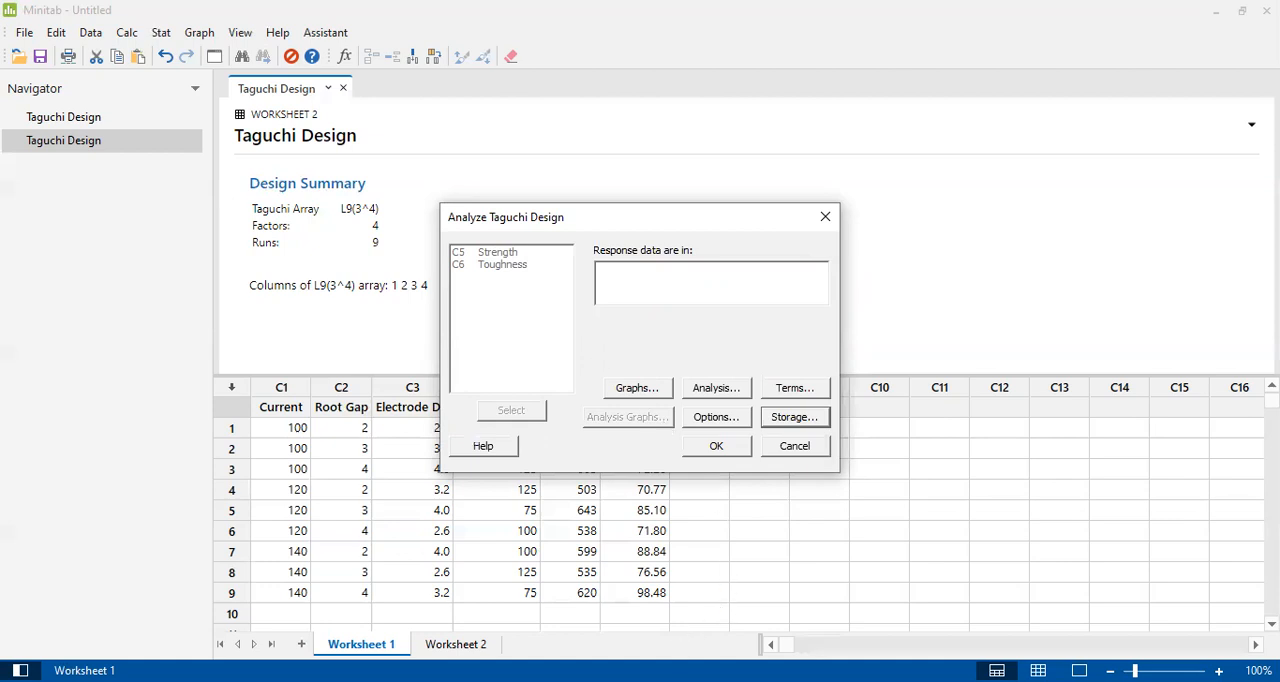
# Run the Taguchi analysis with Strength as the response data.
pyautogui.click(710, 280)
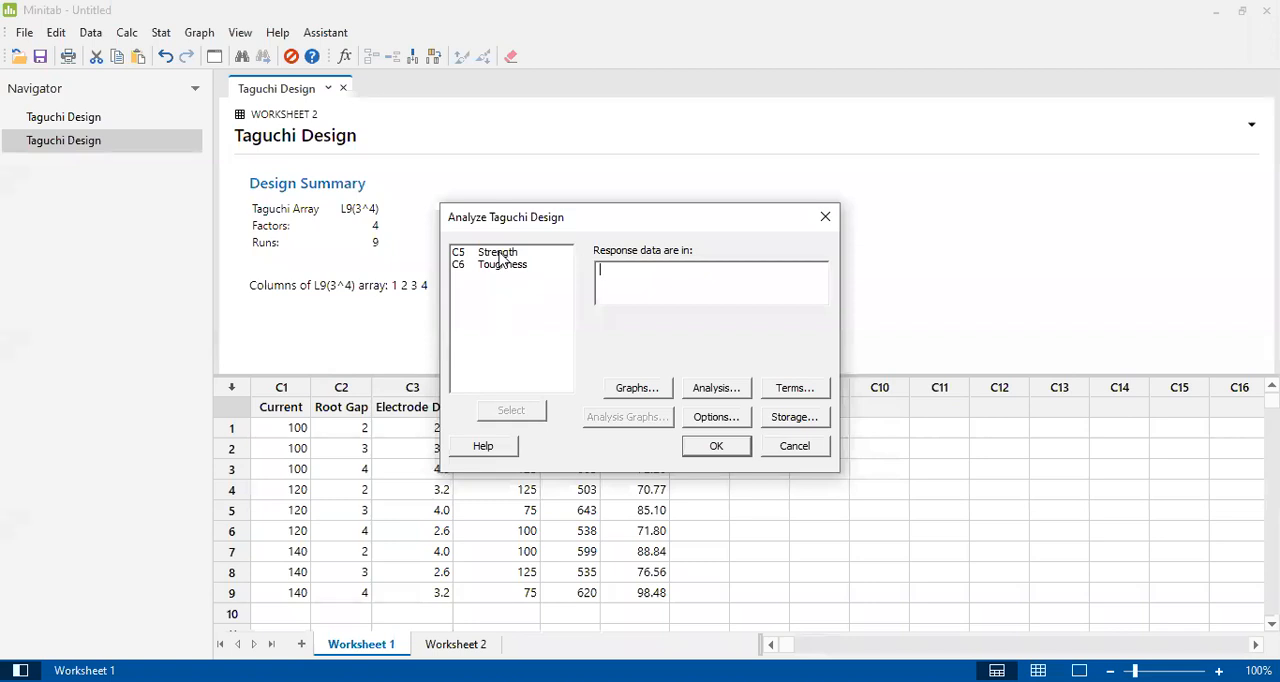
pyautogui.doubleClick(496, 251)
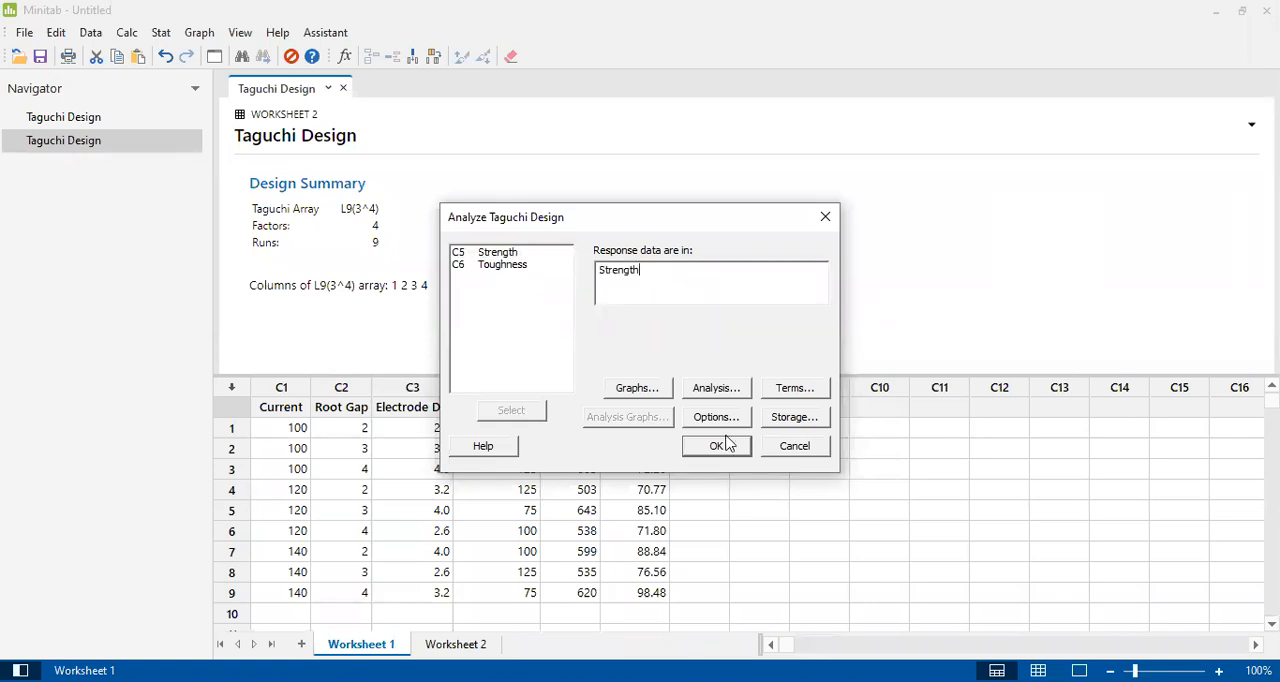
pyautogui.click(716, 446)
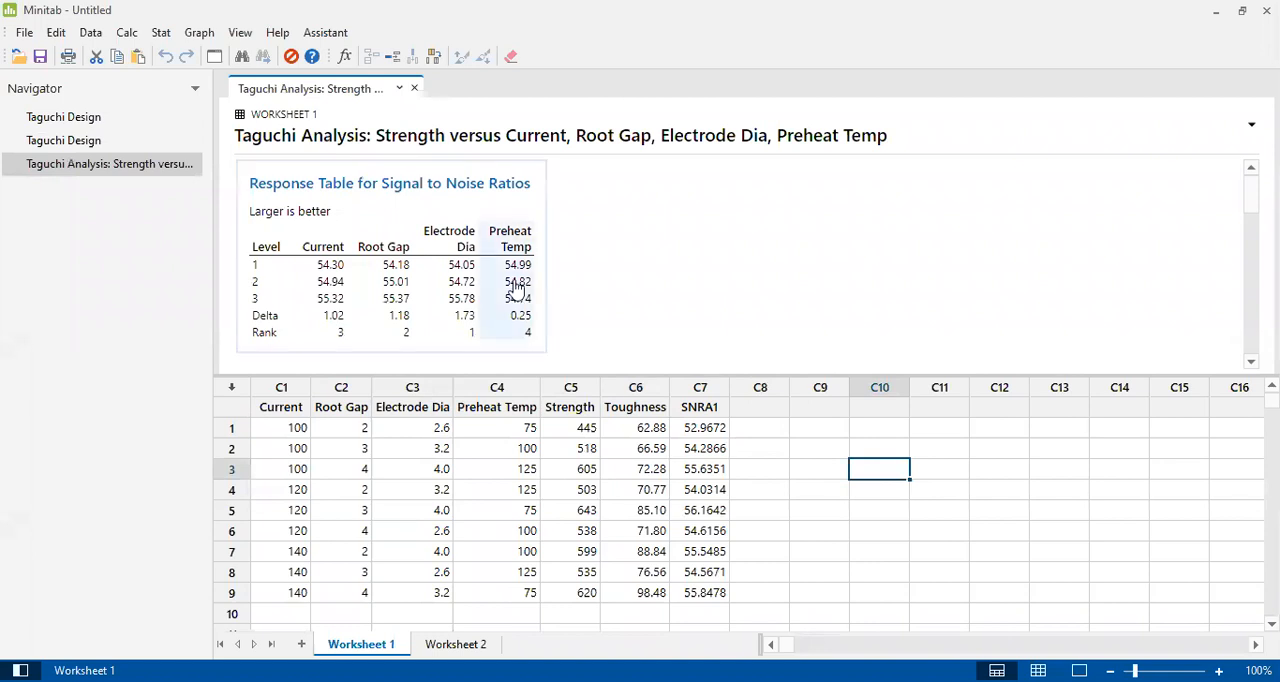
pyautogui.moveTo(522, 210)
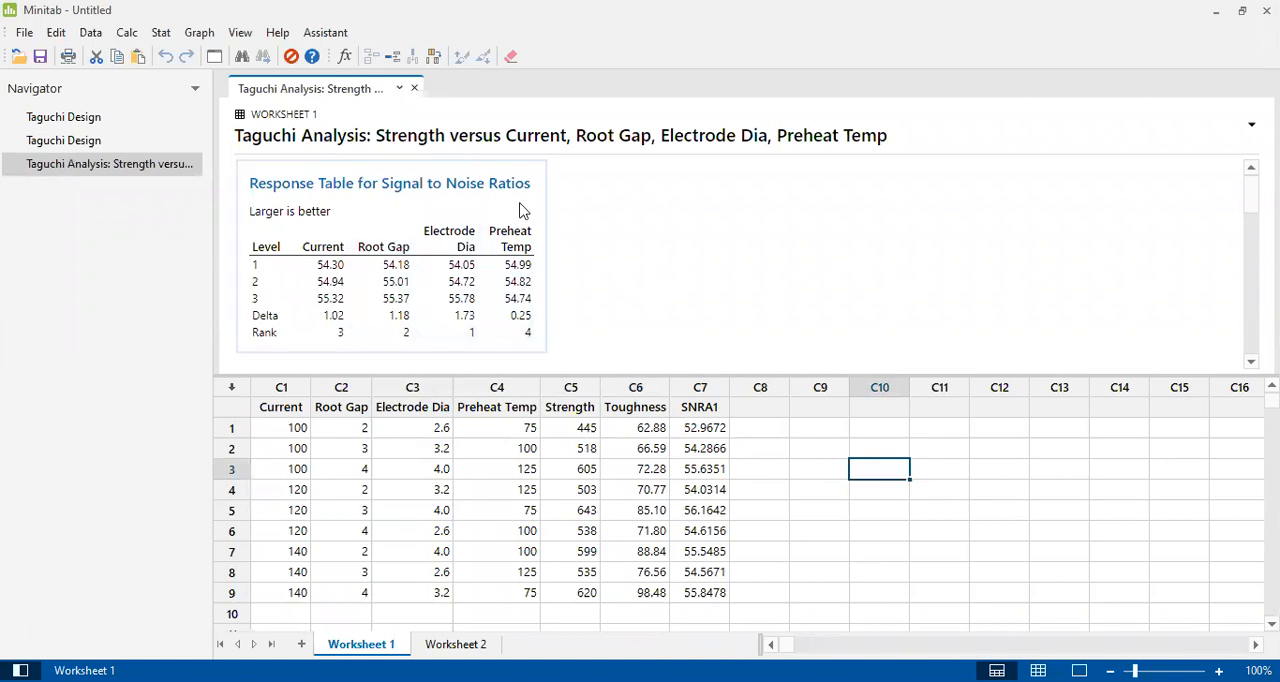
pyautogui.moveTo(635, 298)
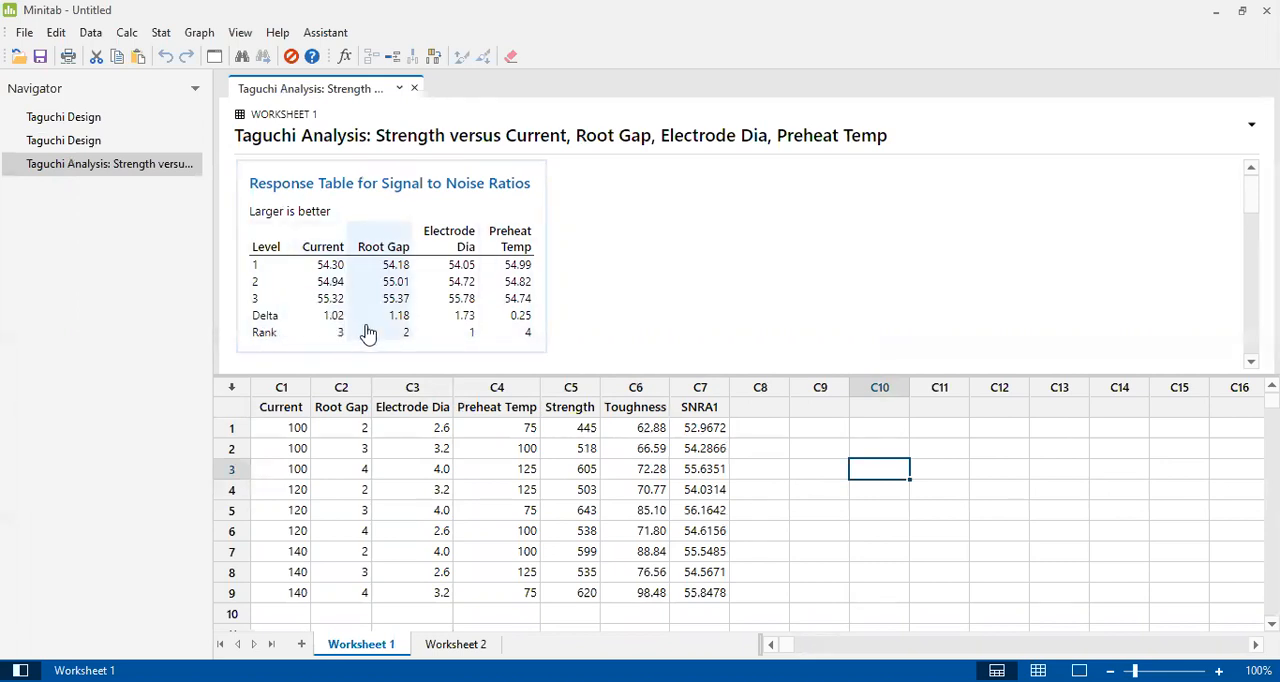
pyautogui.moveTo(605, 330)
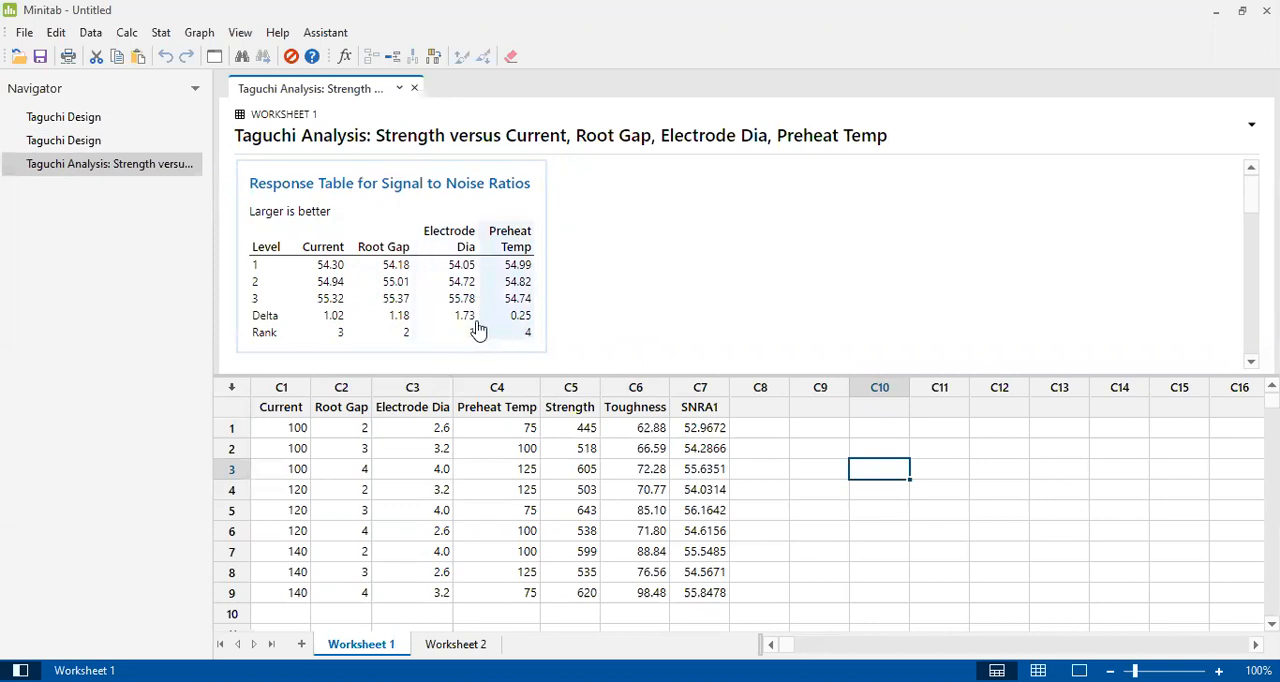
pyautogui.moveTo(483, 345)
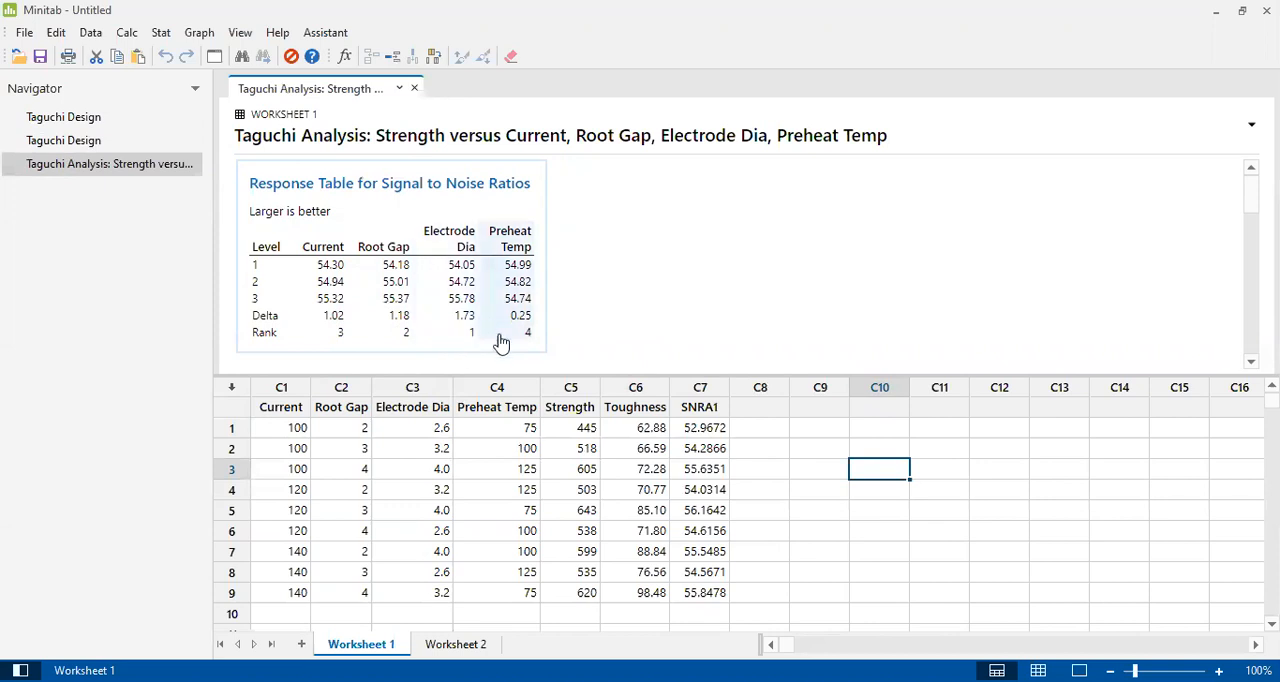
# Scroll the Strength output through the main effects plots to the S/N response table.
pyautogui.scroll(-3)
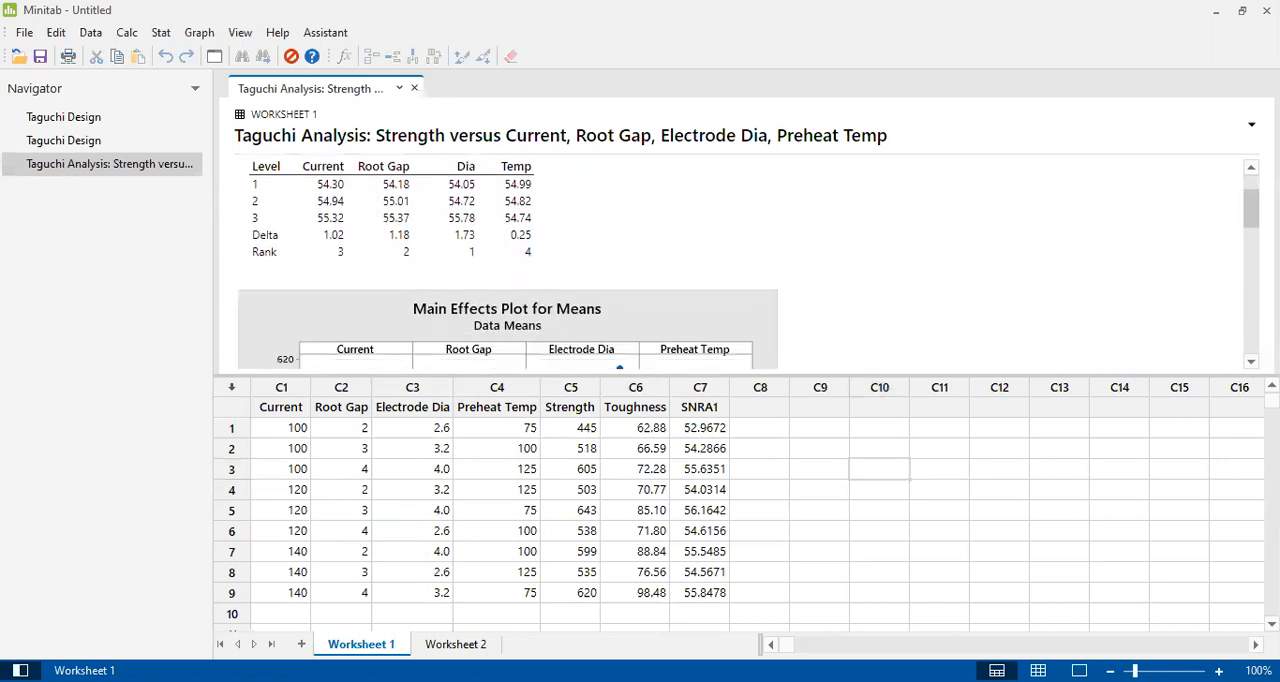
pyautogui.scroll(-3)
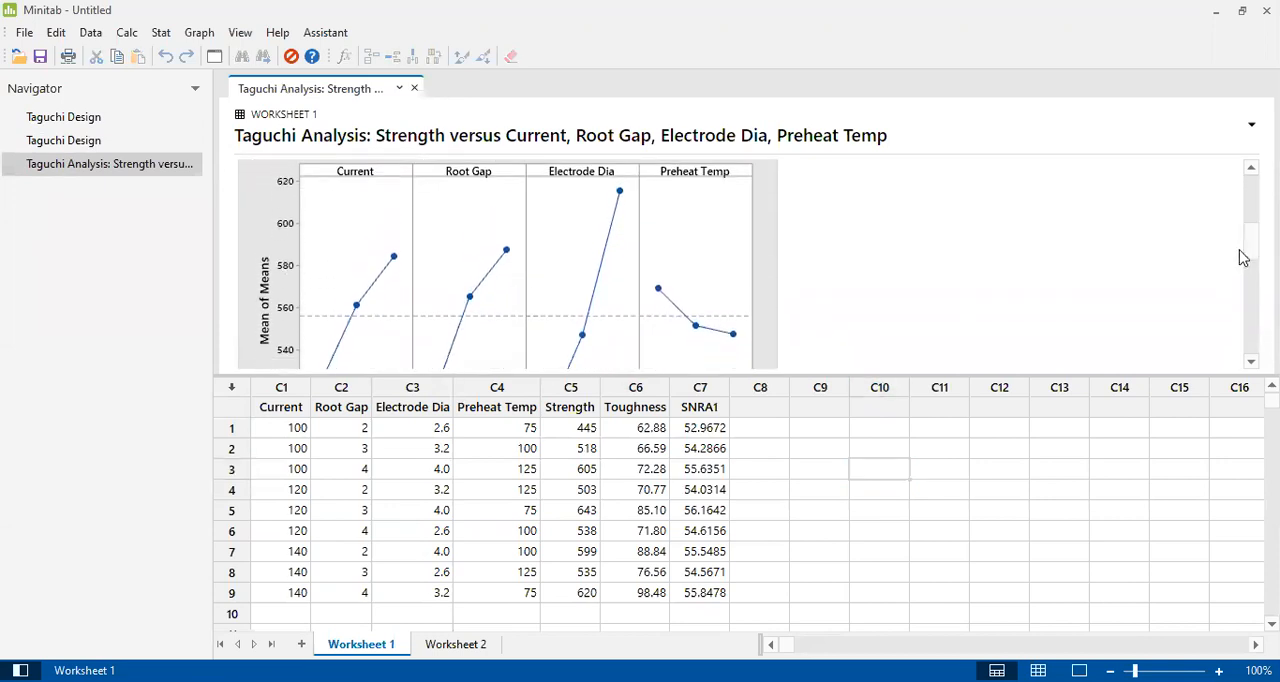
pyautogui.moveTo(637, 228)
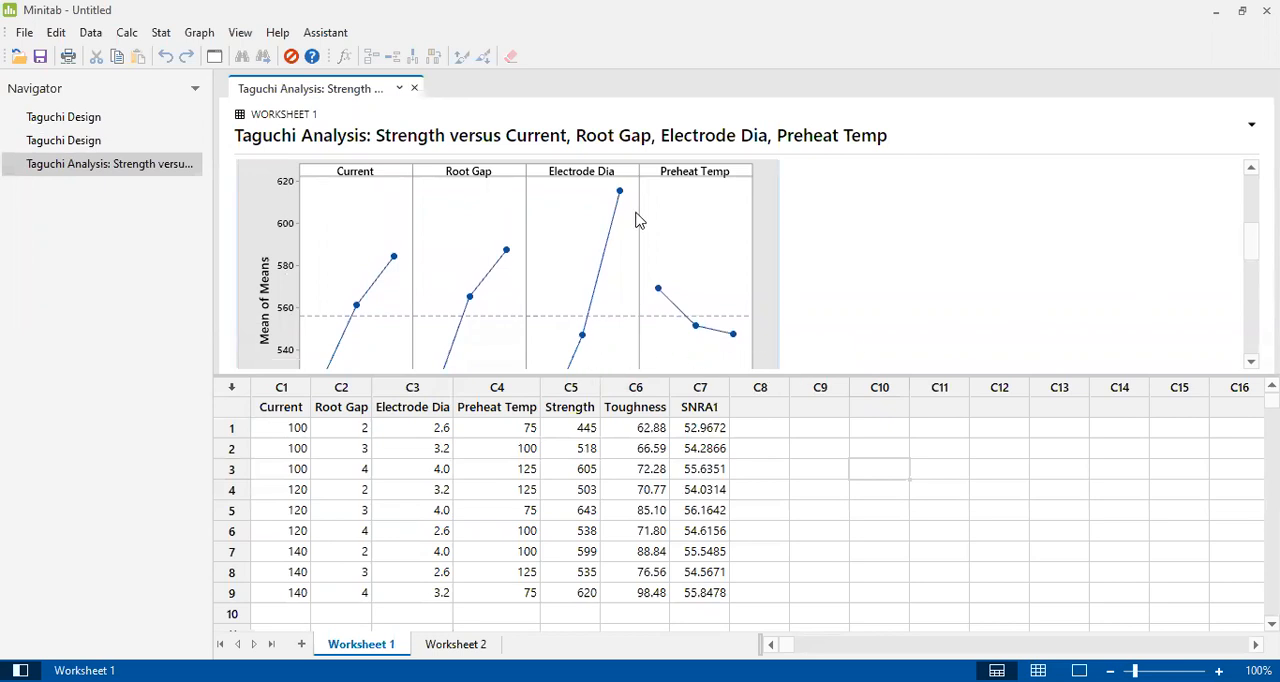
pyautogui.moveTo(392, 242)
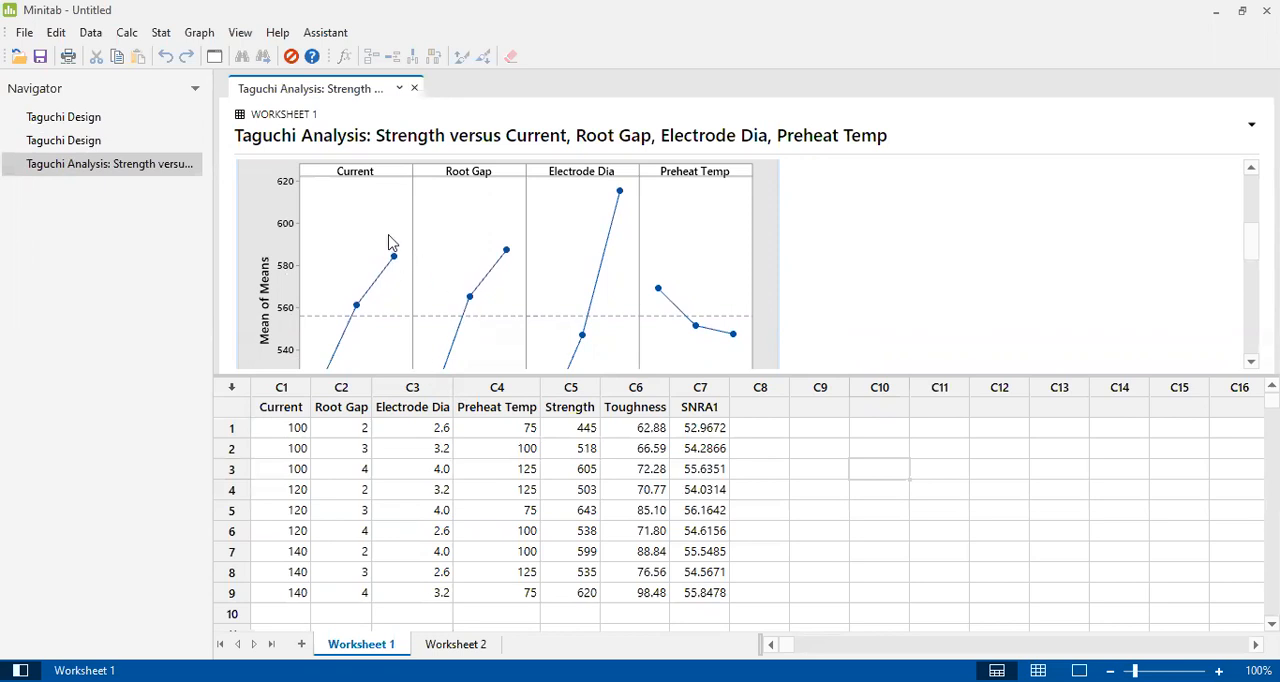
pyautogui.moveTo(680, 278)
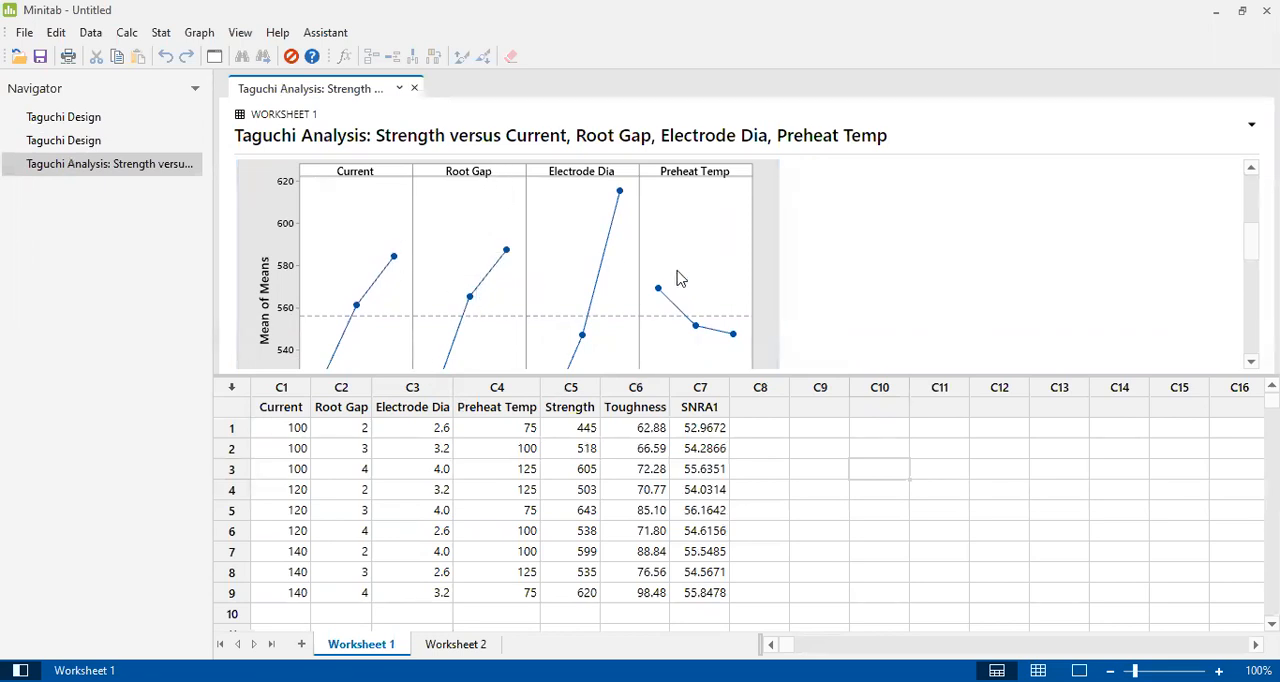
pyautogui.moveTo(1182, 275)
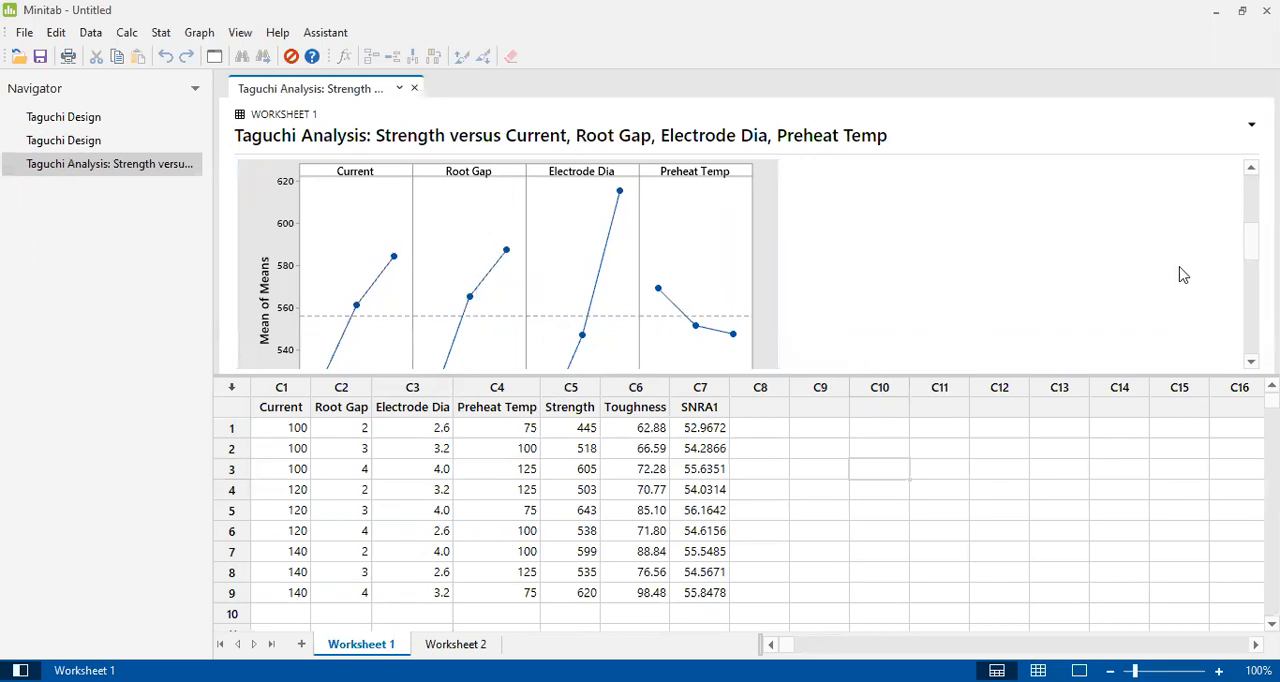
pyautogui.scroll(-3)
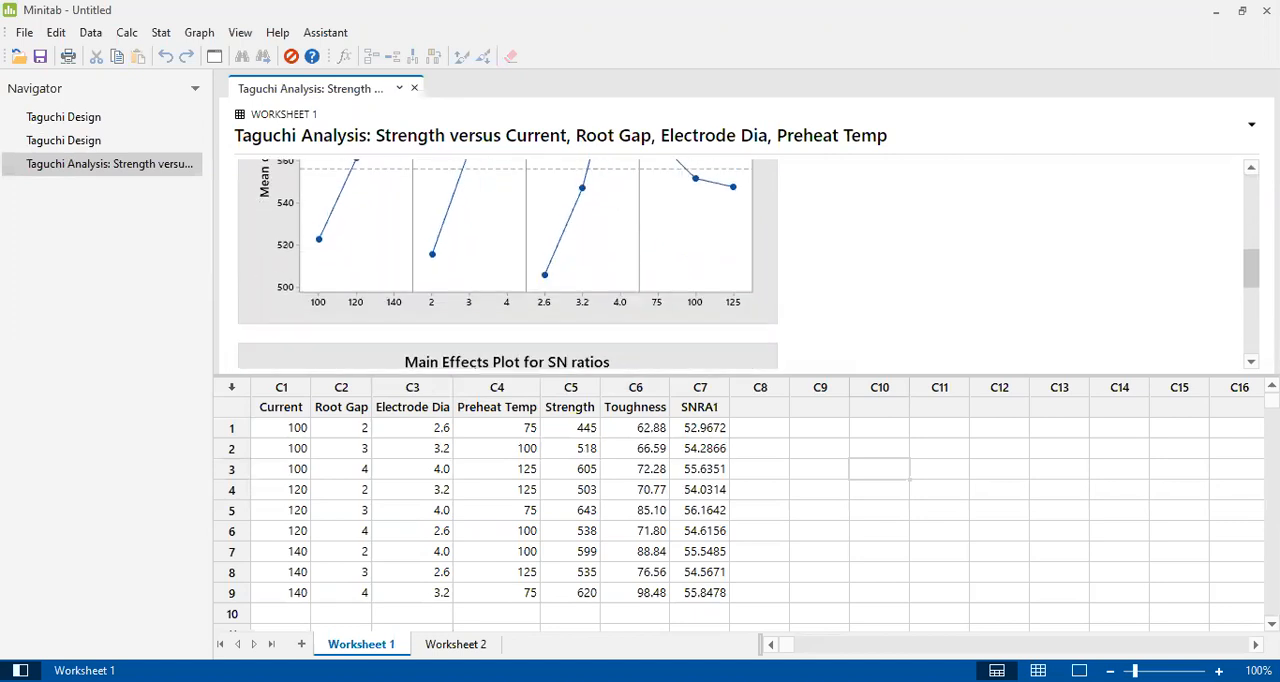
pyautogui.scroll(-3)
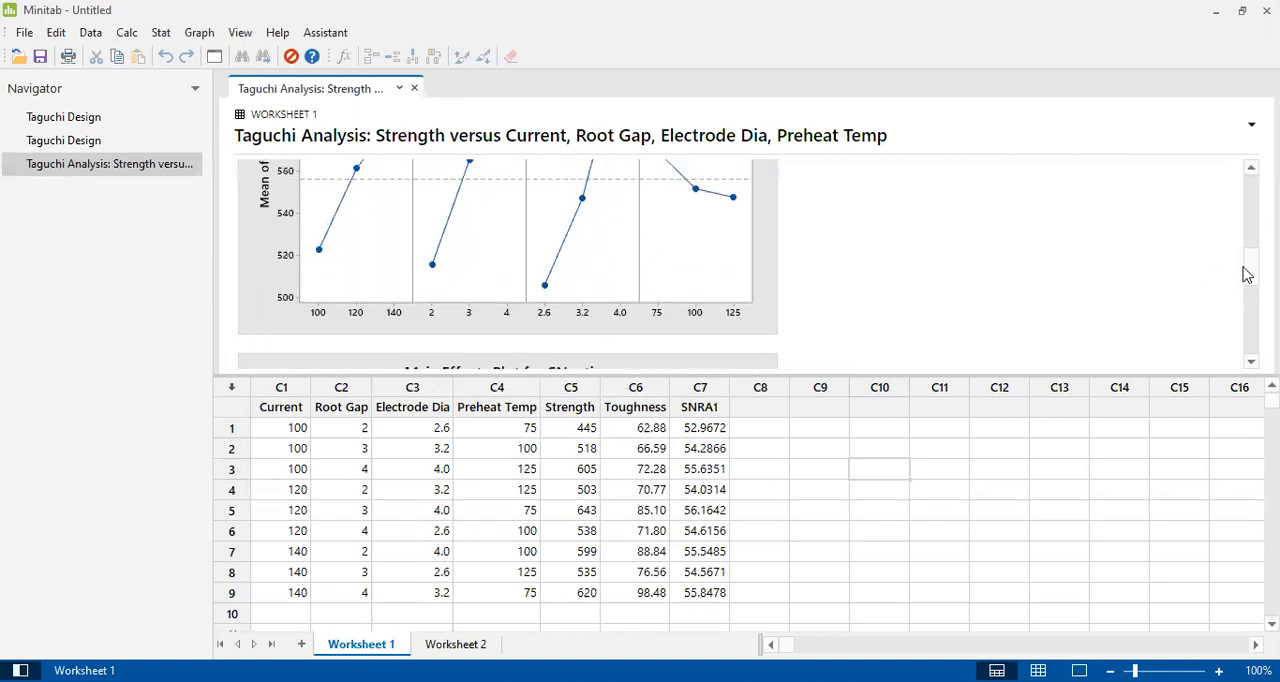
pyautogui.scroll(-3)
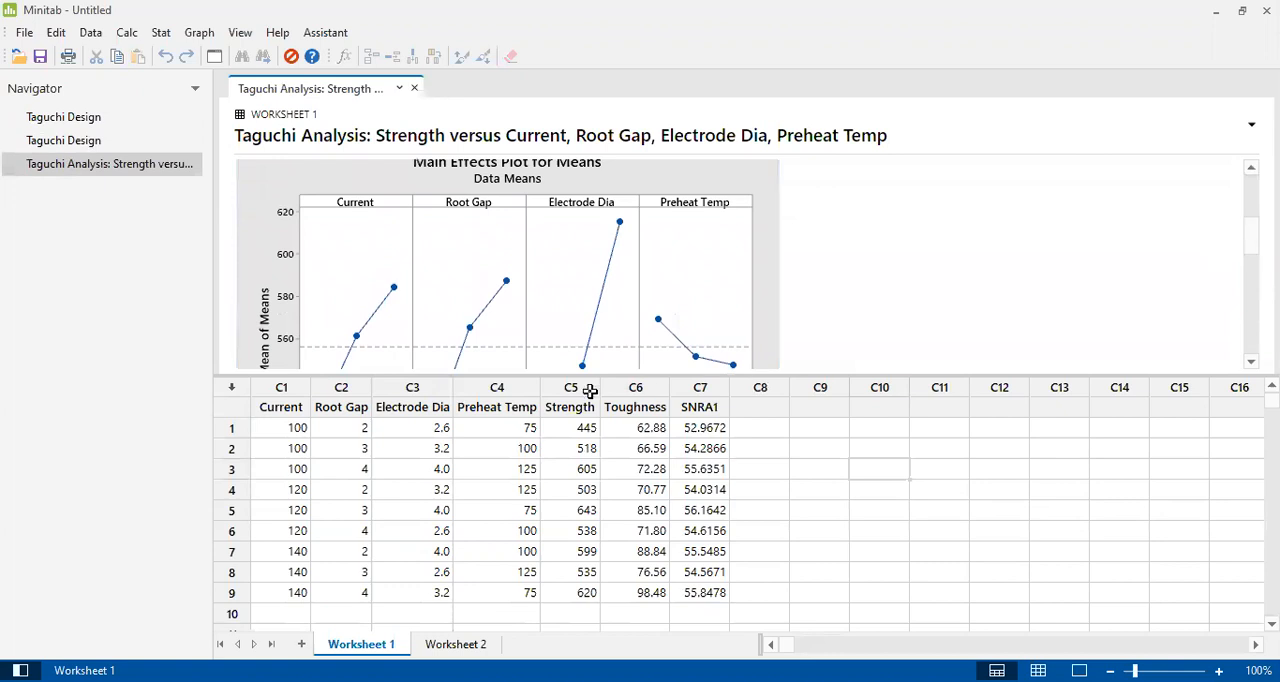
pyautogui.moveTo(586, 388)
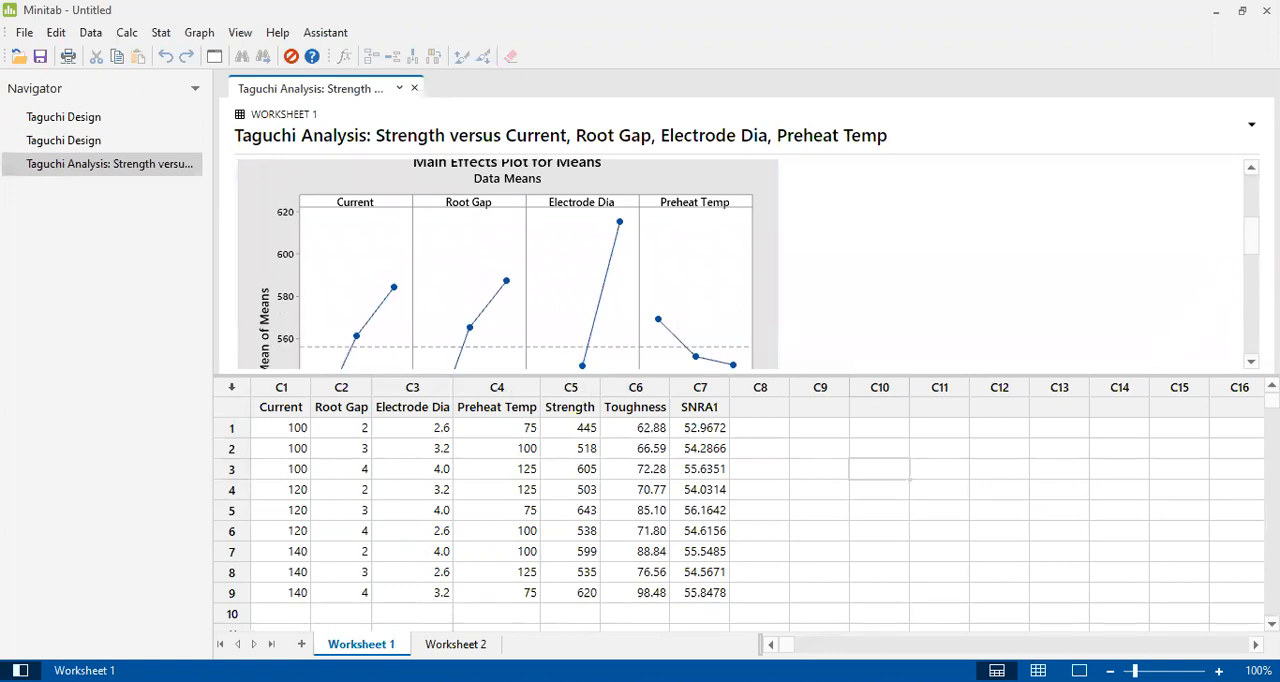
pyautogui.scroll(-3)
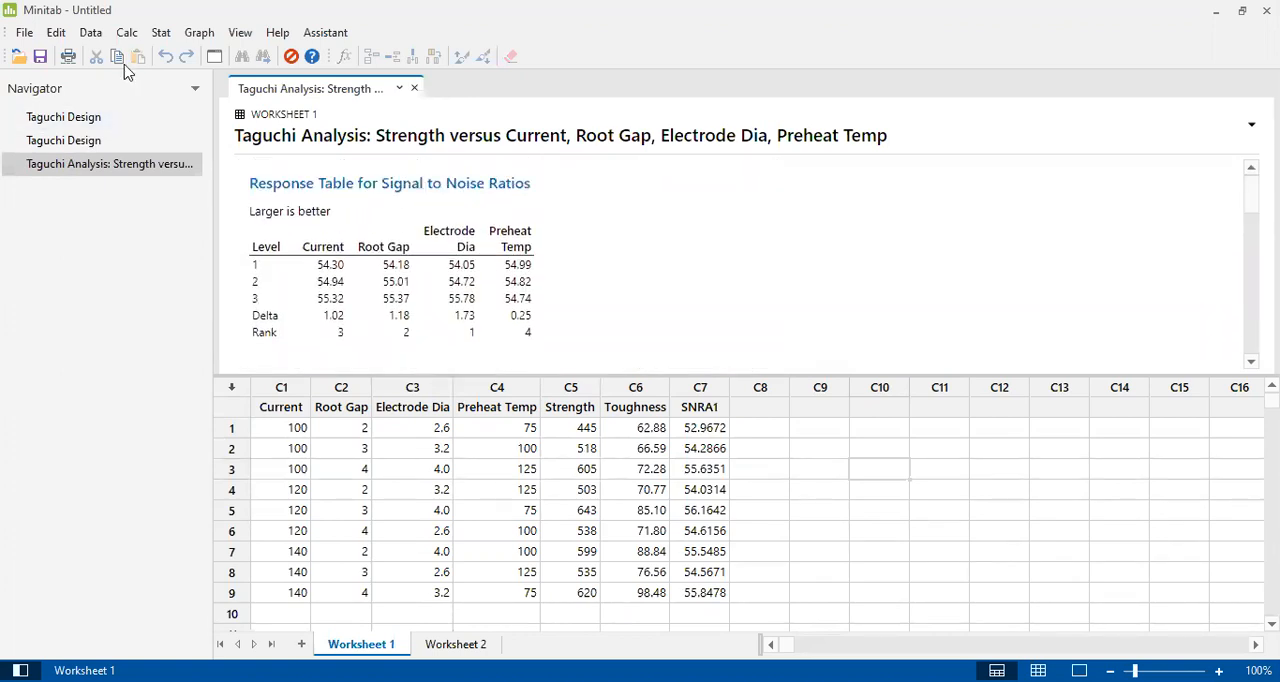
# Reopen Analyze Taguchi Design and keep the S/N ratio and Means plots.
pyautogui.click(162, 33)
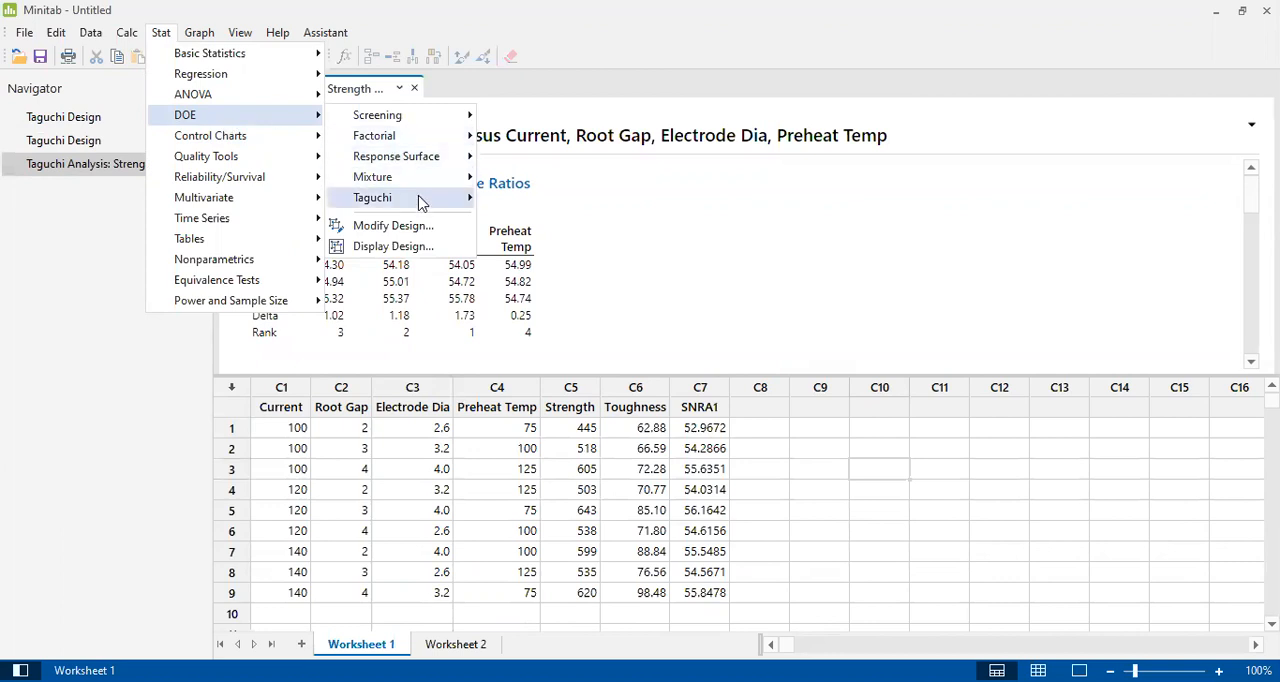
pyautogui.click(372, 197)
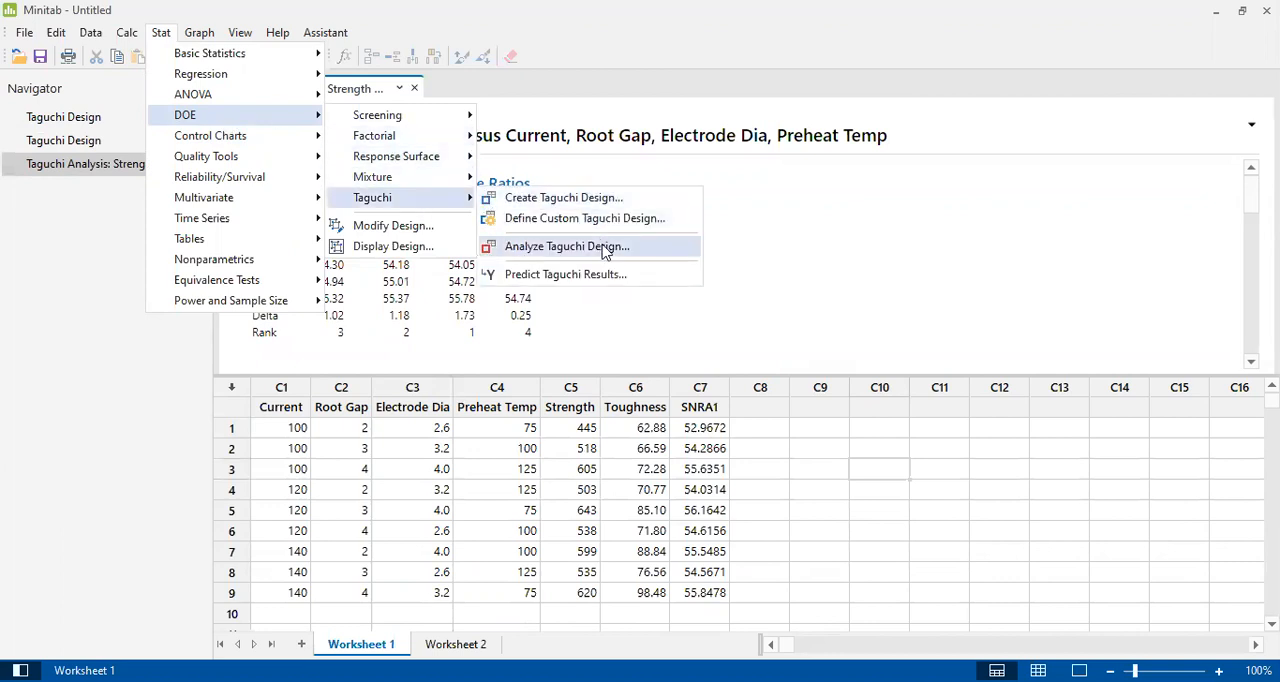
pyautogui.click(566, 246)
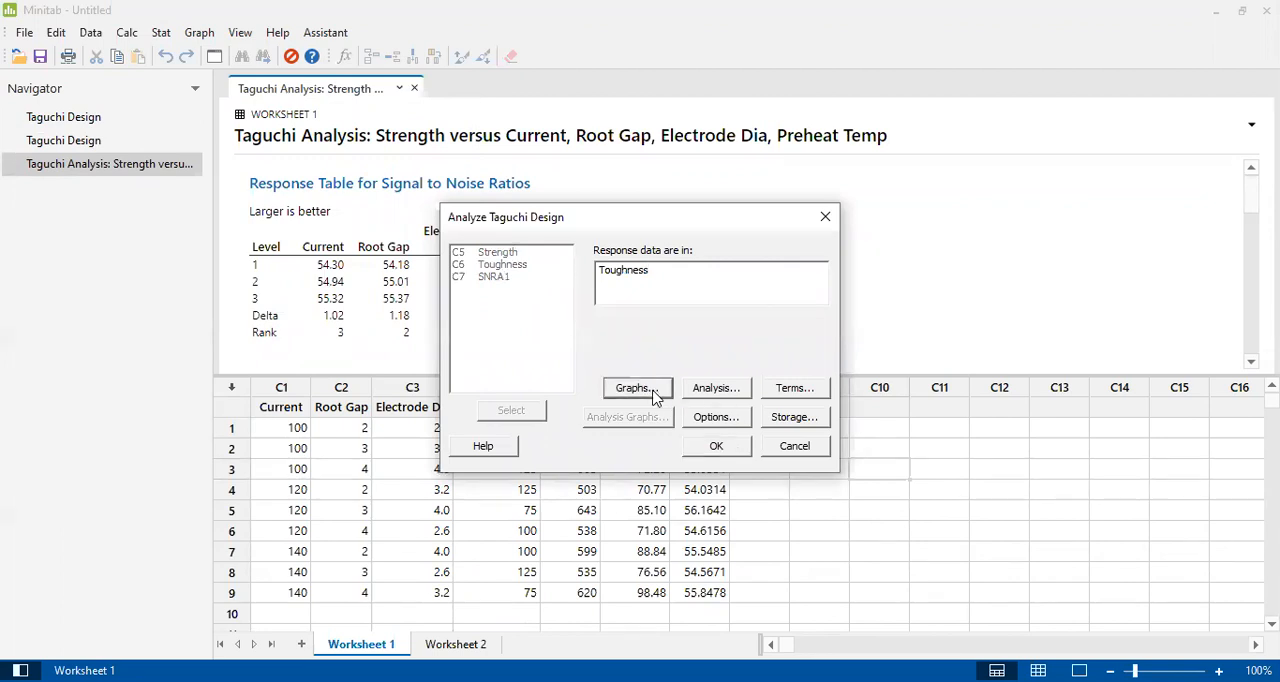
pyautogui.click(635, 387)
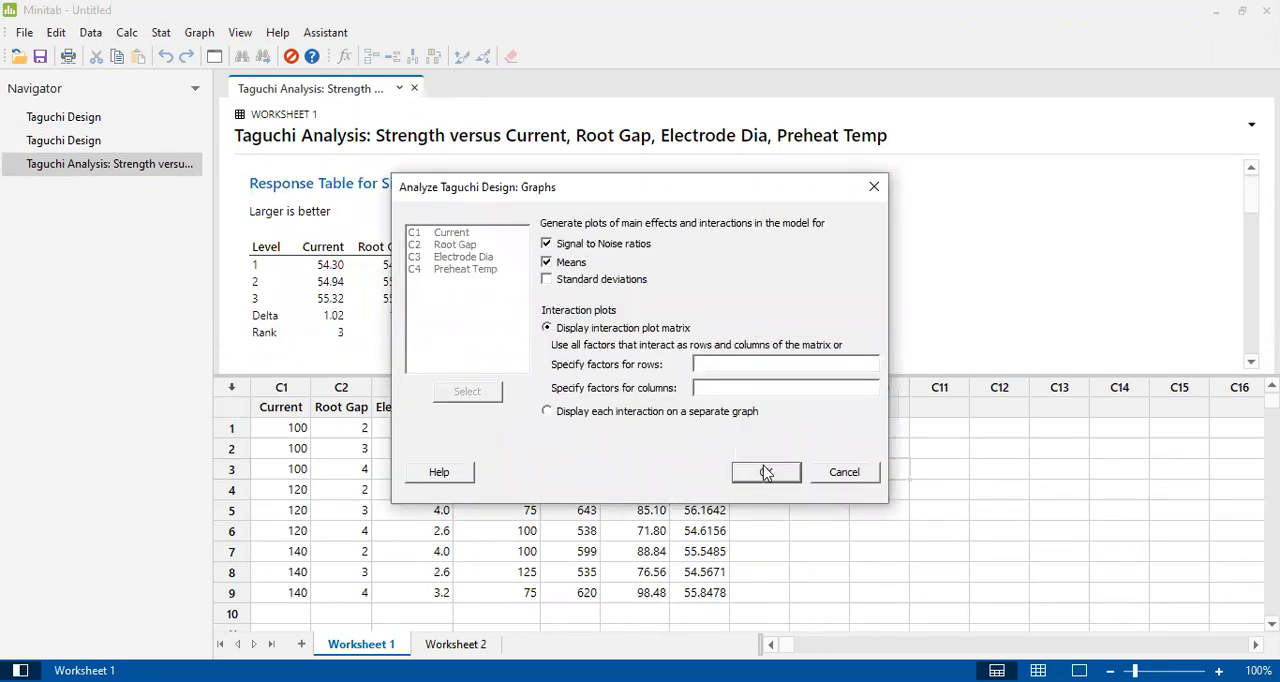
pyautogui.click(766, 472)
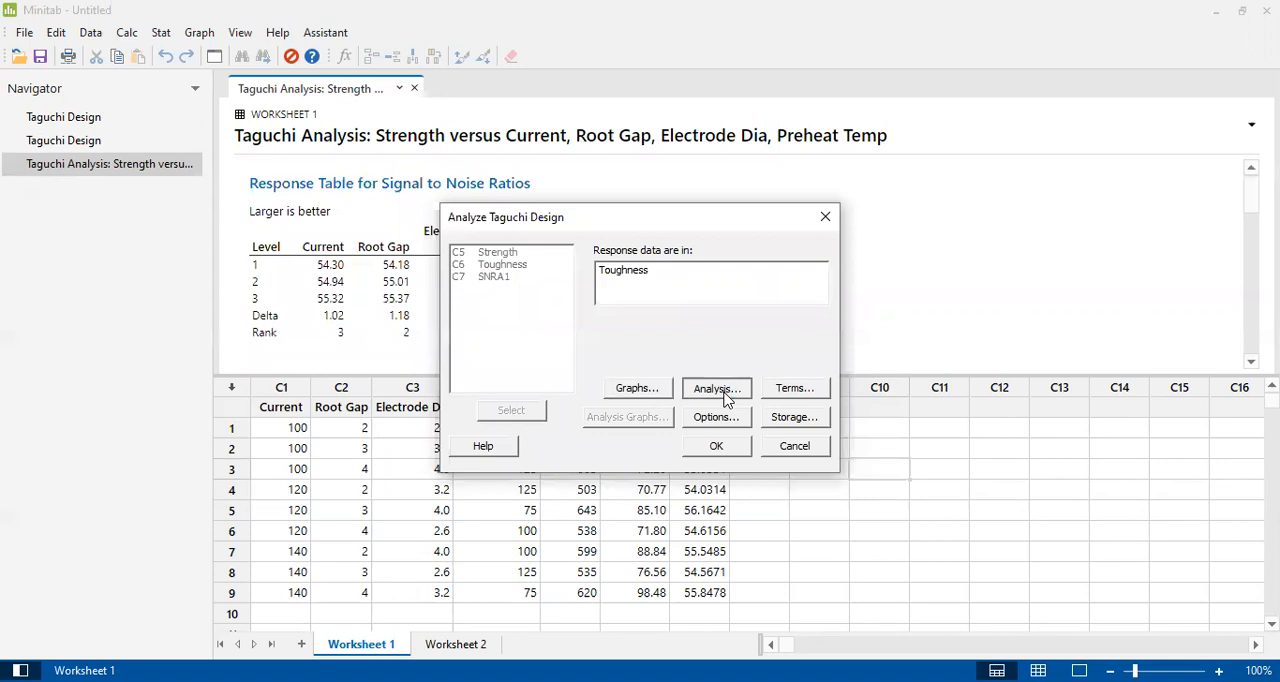
# Keep the four main-effect terms, larger-is-better S/N and S/N ratio storage.
pyautogui.click(716, 387)
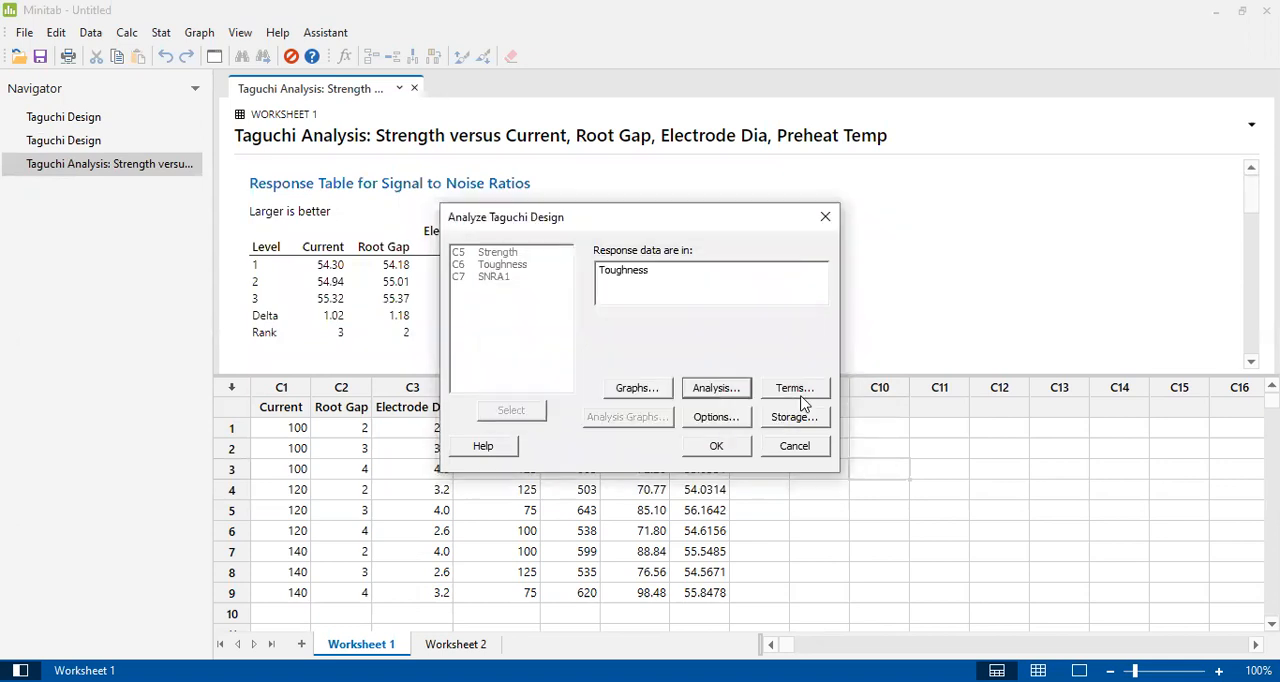
pyautogui.click(795, 388)
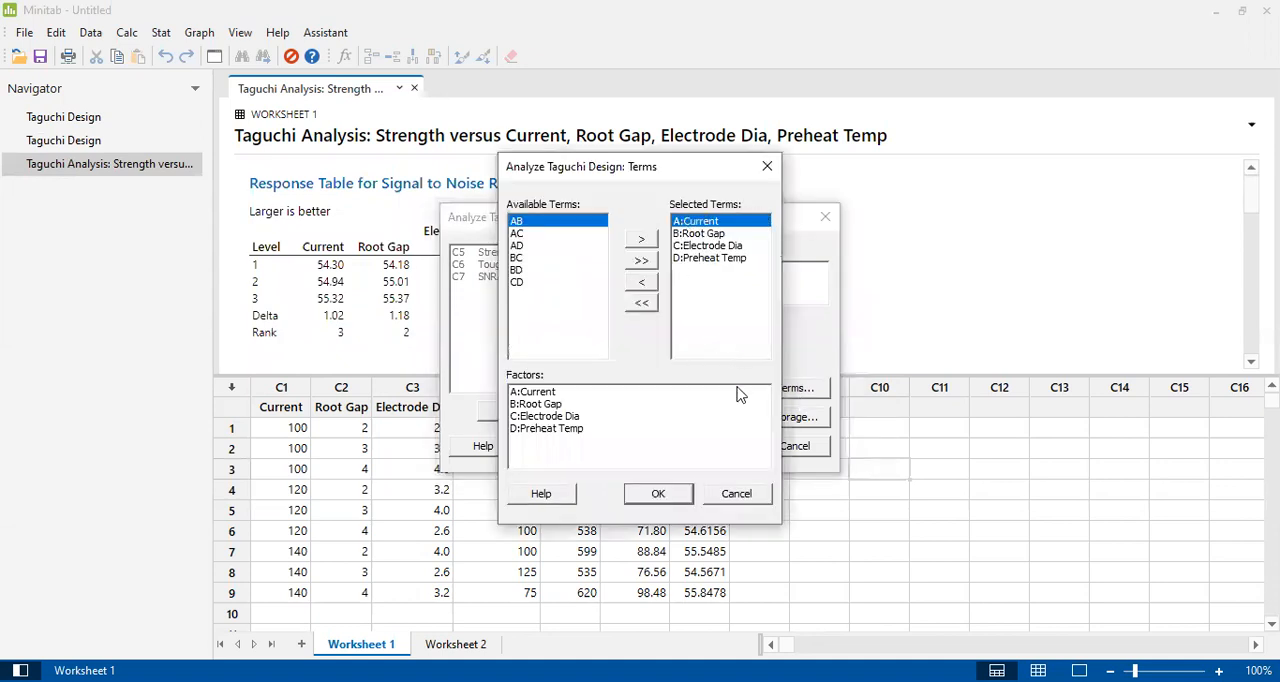
pyautogui.click(658, 493)
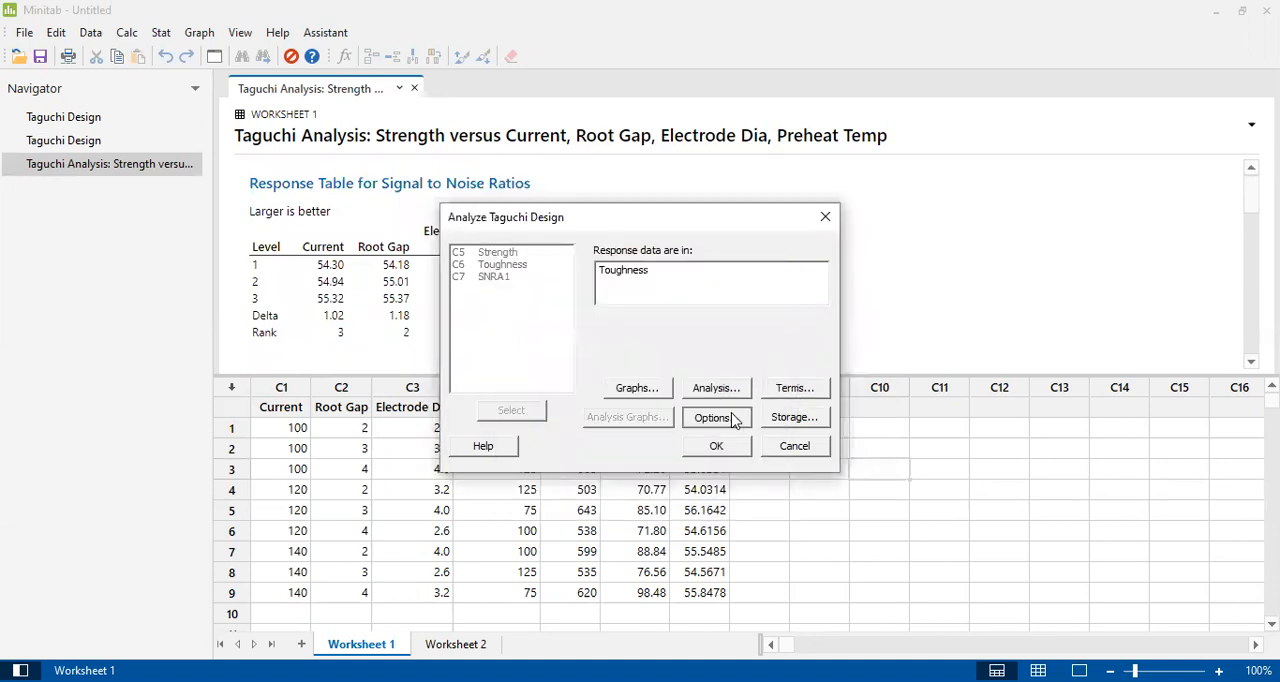
pyautogui.click(715, 417)
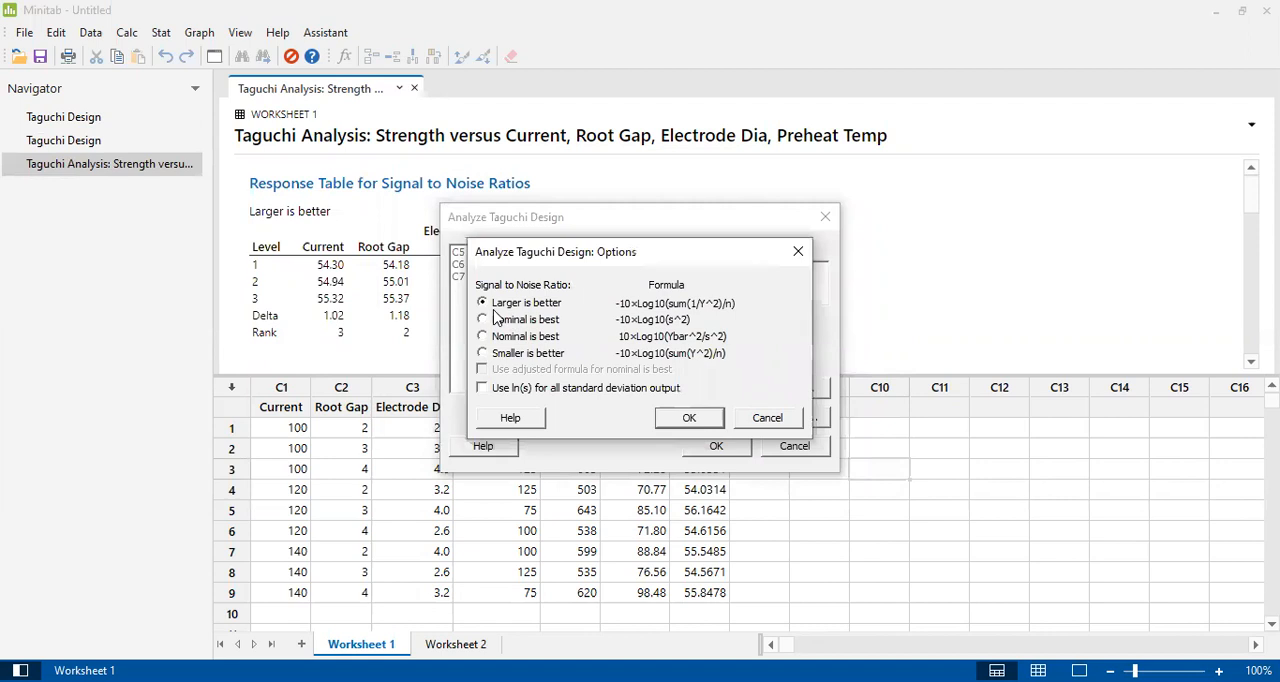
pyautogui.moveTo(569, 312)
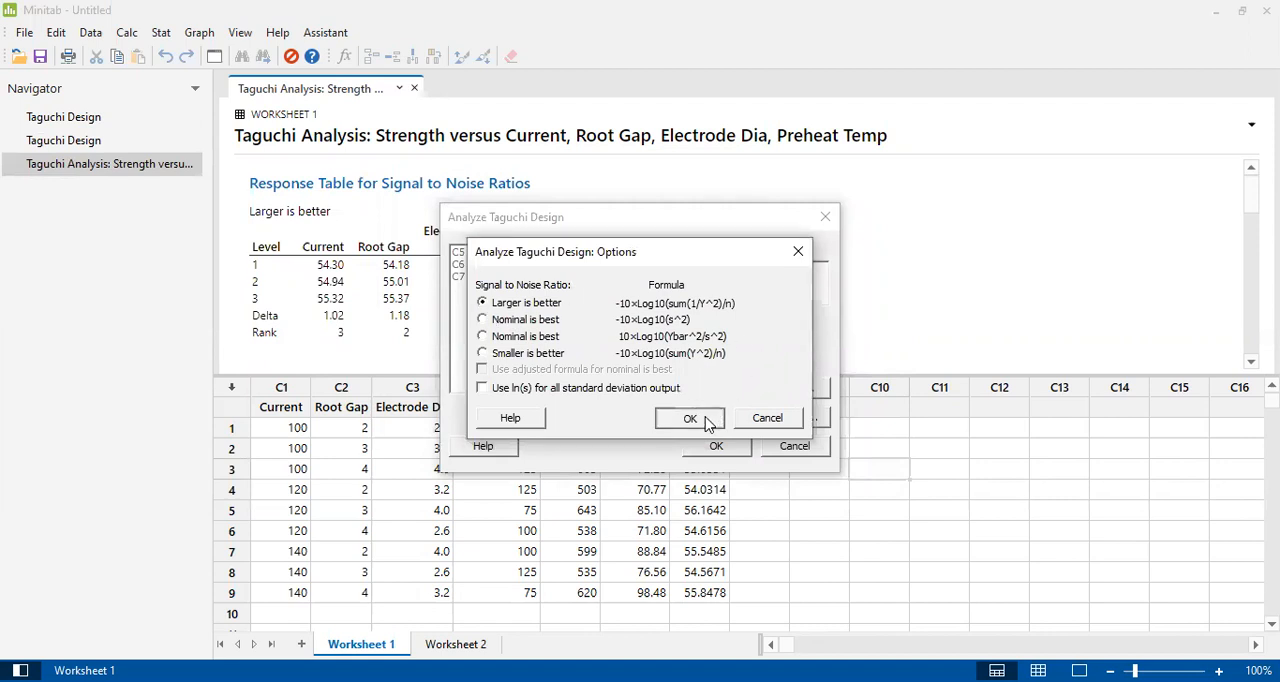
pyautogui.click(689, 418)
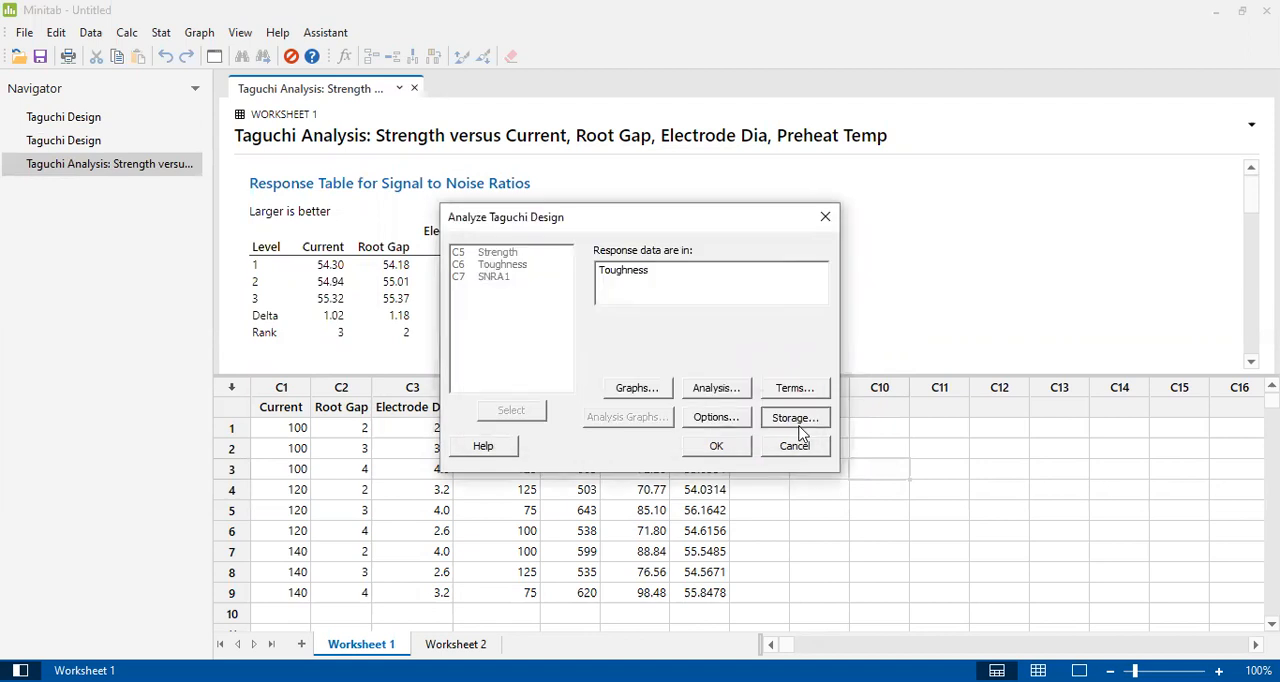
pyautogui.click(795, 417)
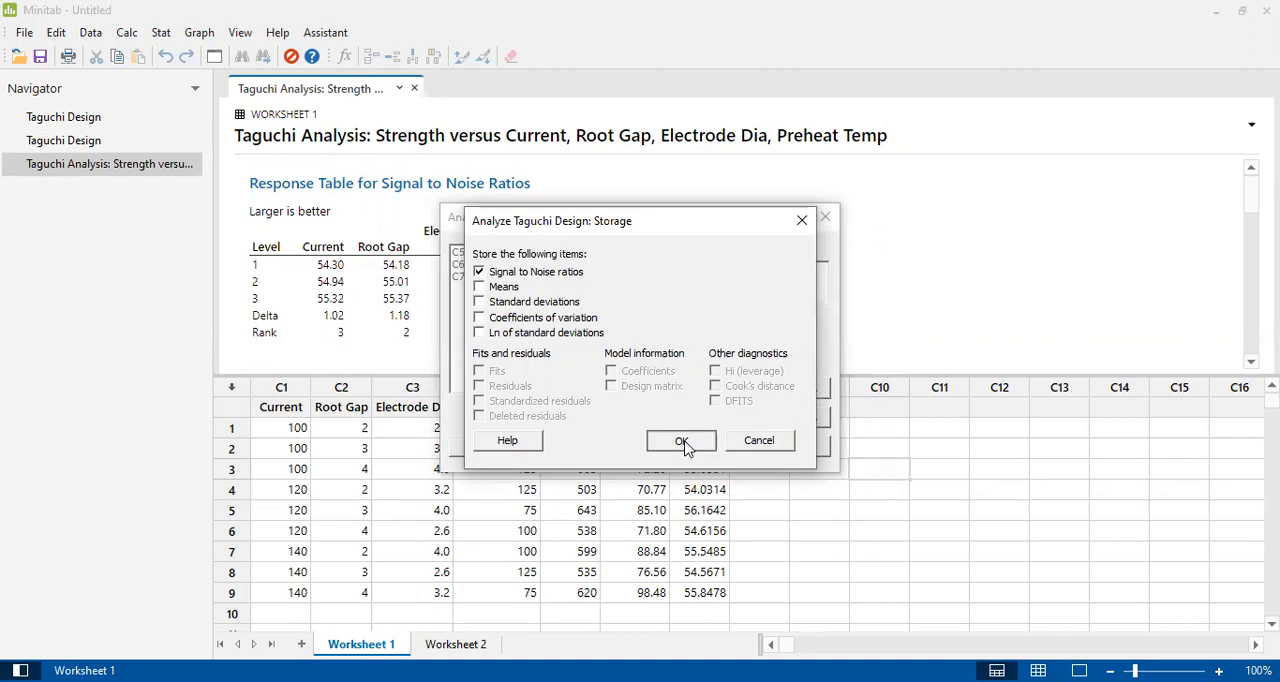
pyautogui.click(681, 440)
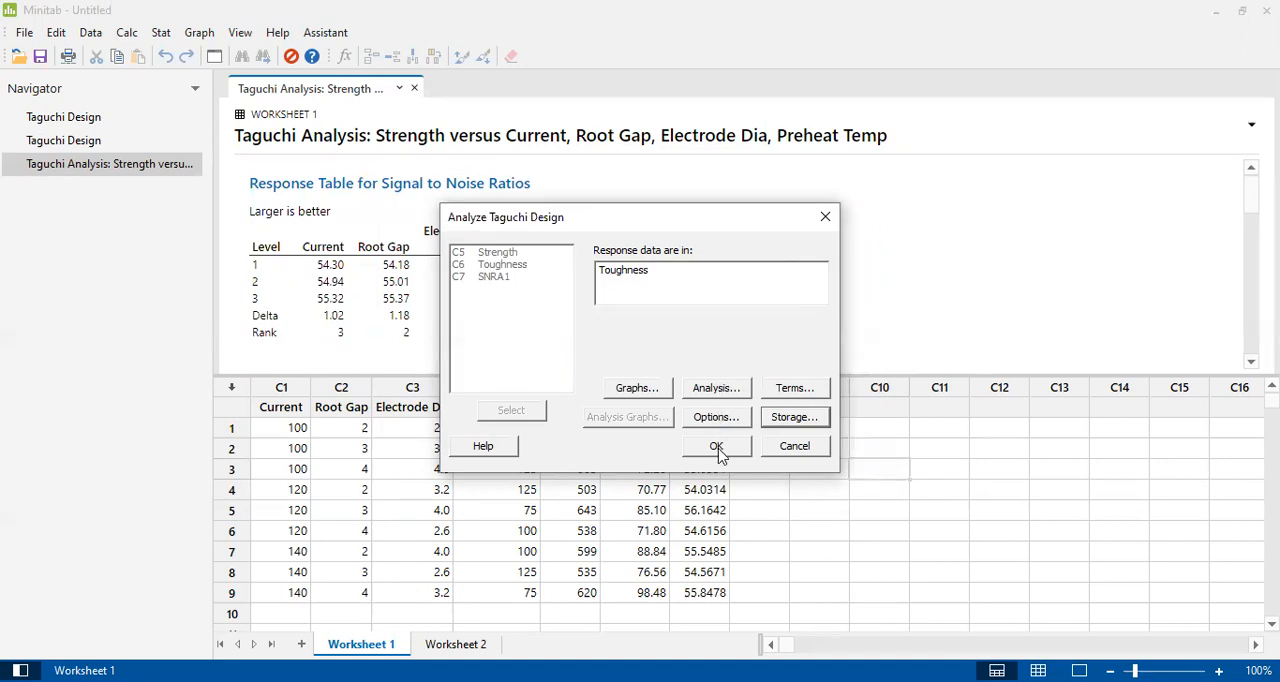
# Run the Toughness analysis, storing S/N ratios as SNRA2 in C8.
pyautogui.click(716, 446)
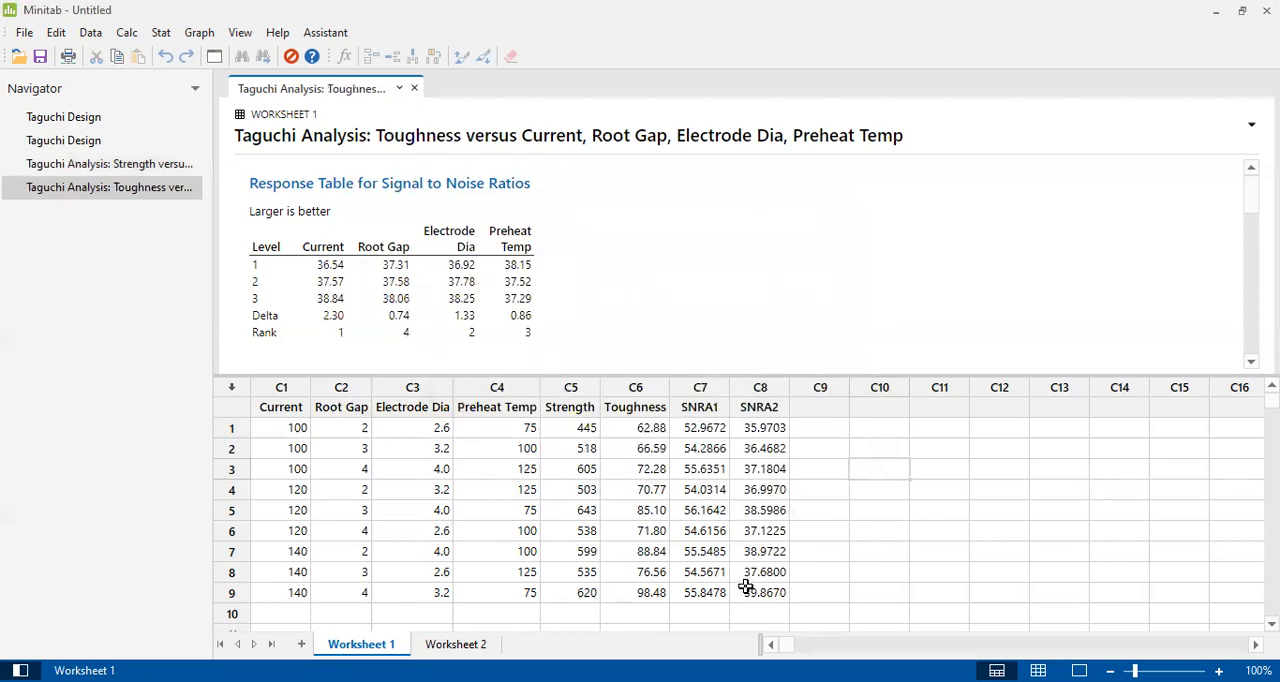
pyautogui.moveTo(732, 397)
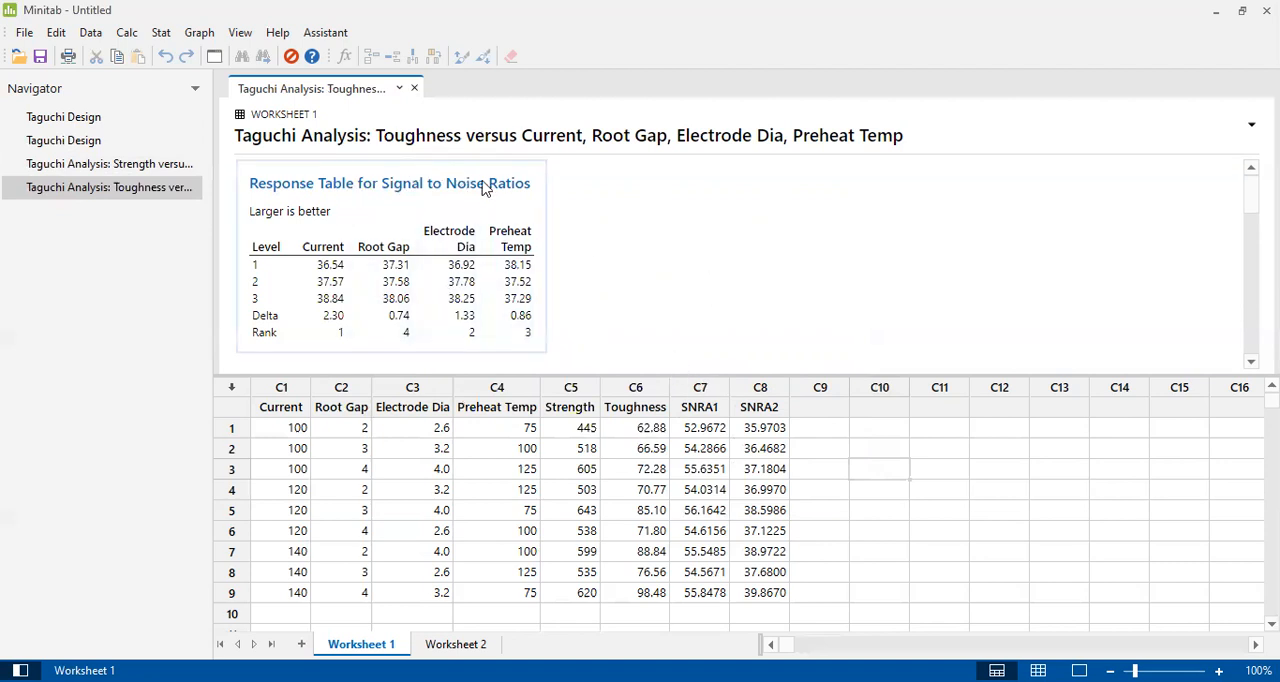
pyautogui.moveTo(418, 162)
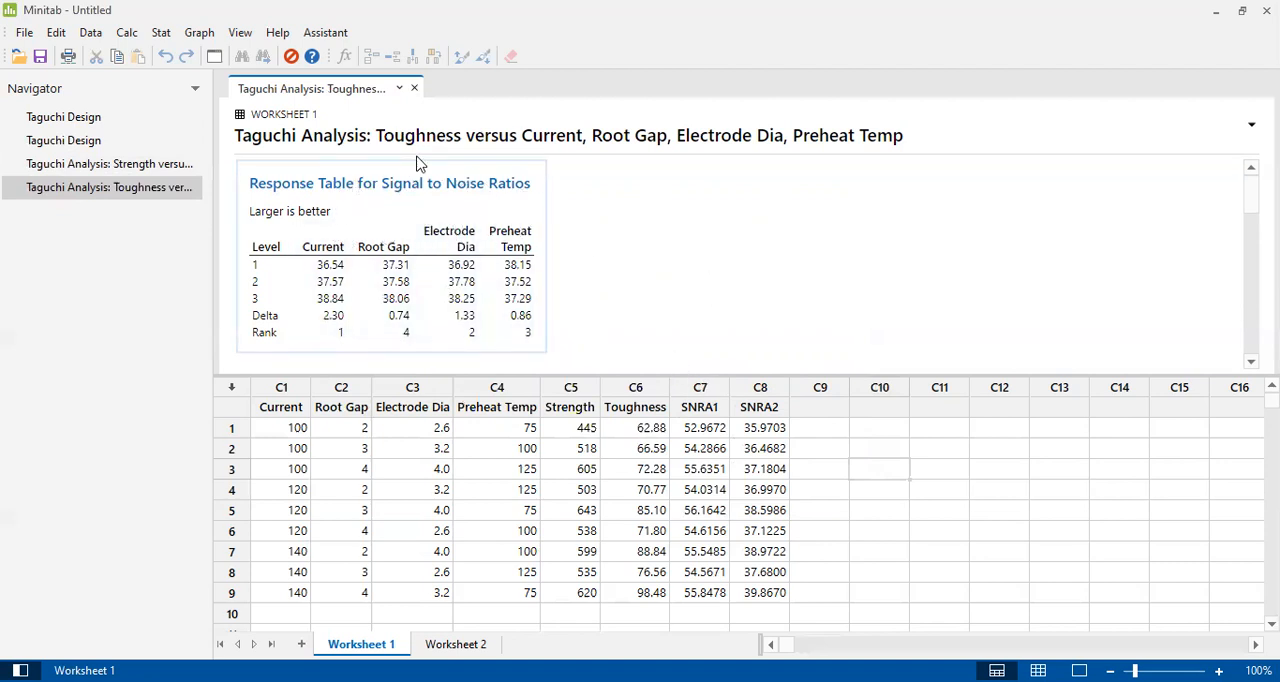
pyautogui.click(322, 263)
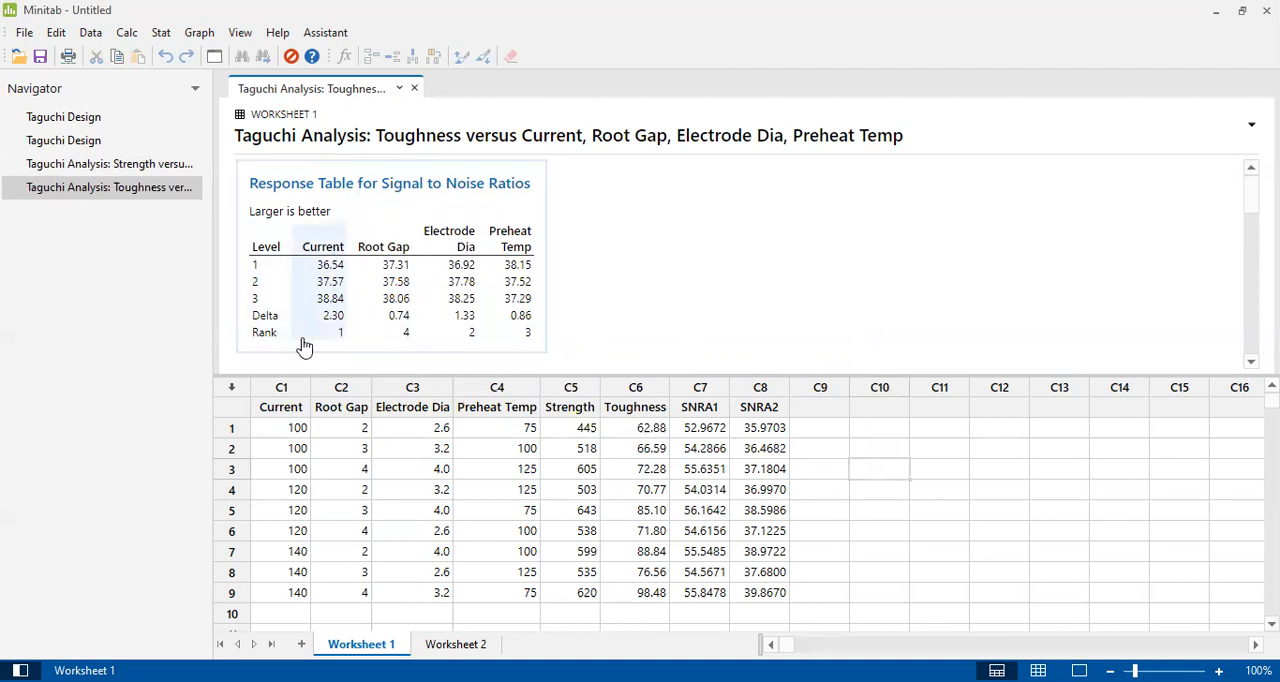
pyautogui.moveTo(328, 331)
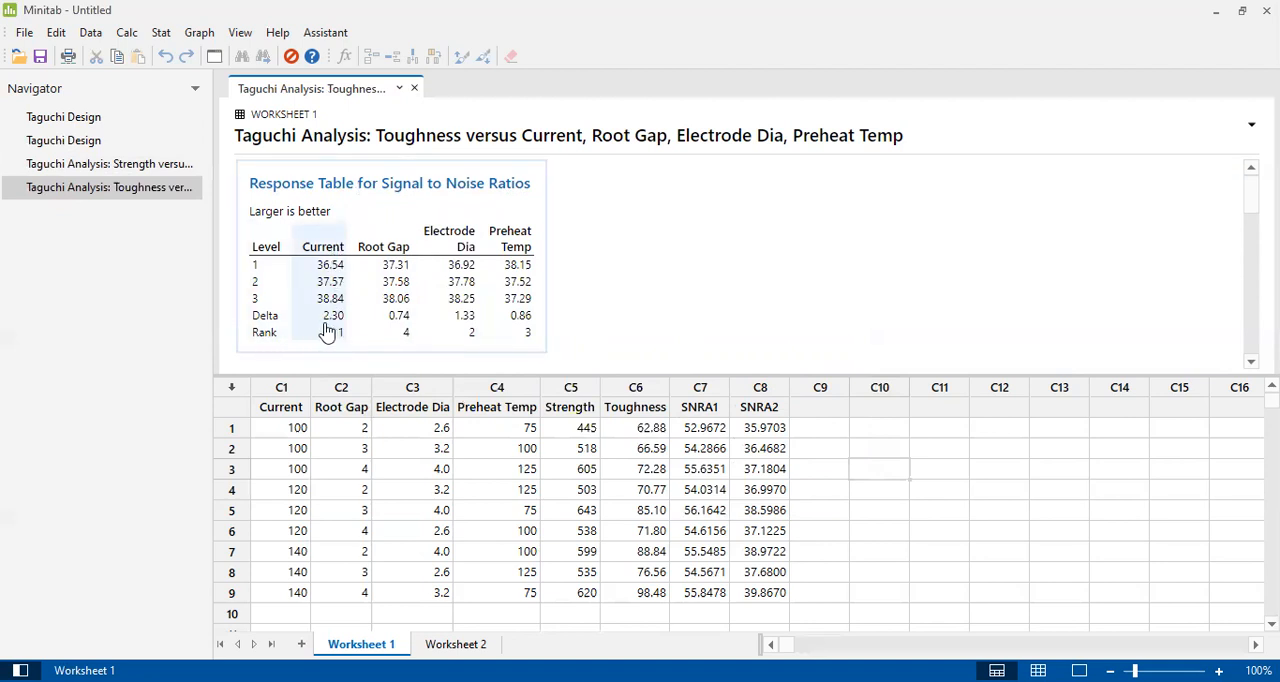